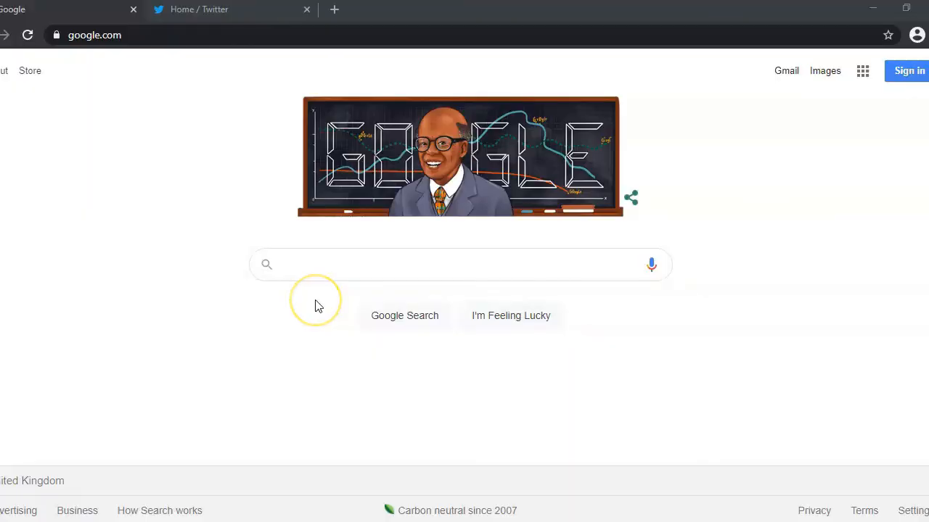
# Step: Search Google for 'ultrablock extension' using the autocomplete suggestion
pyautogui.click(457, 264)
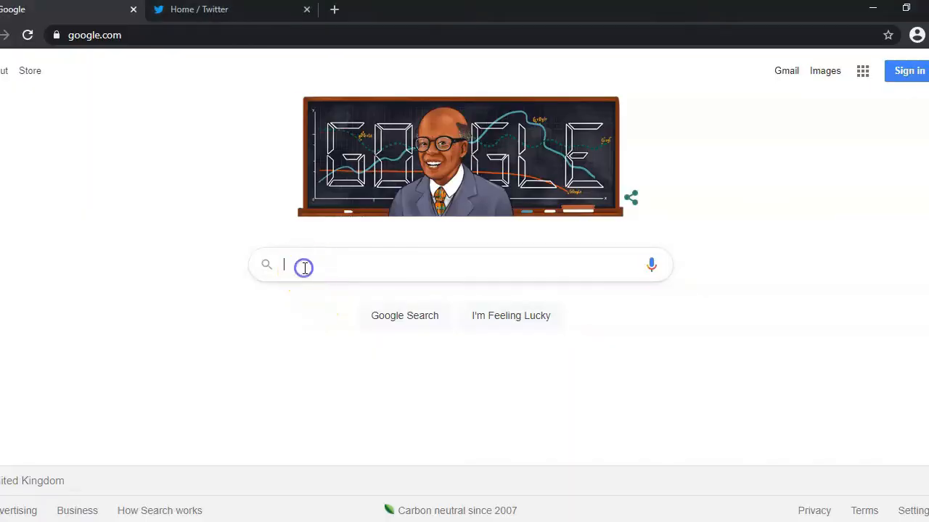
pyautogui.click(457, 265)
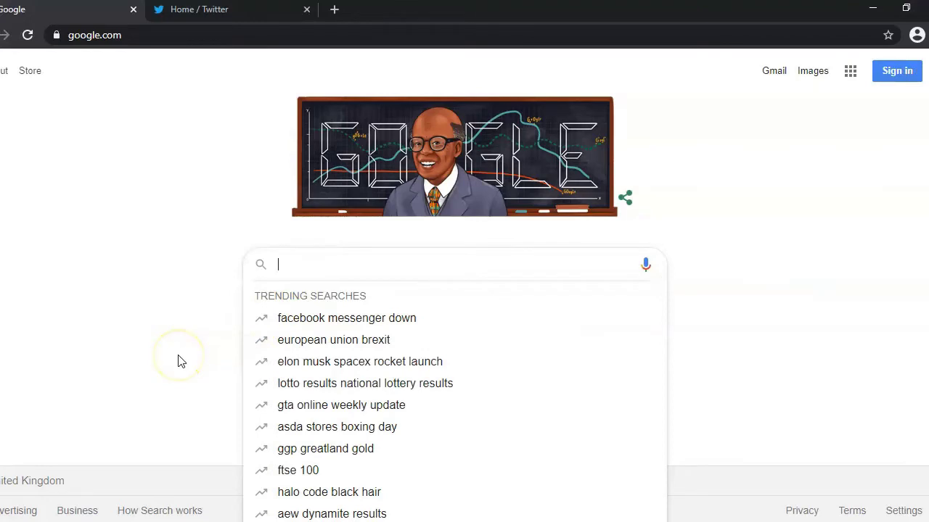
pyautogui.write('u')
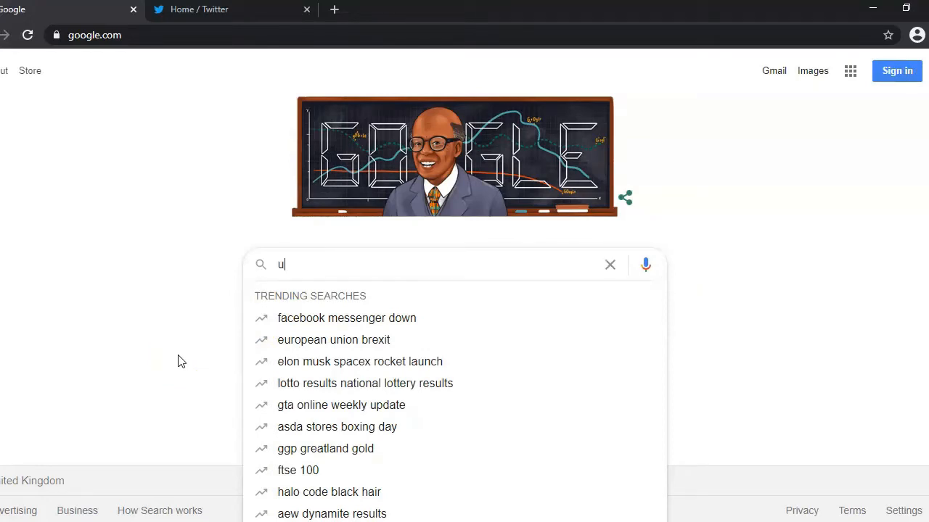
pyautogui.write('ltrab')
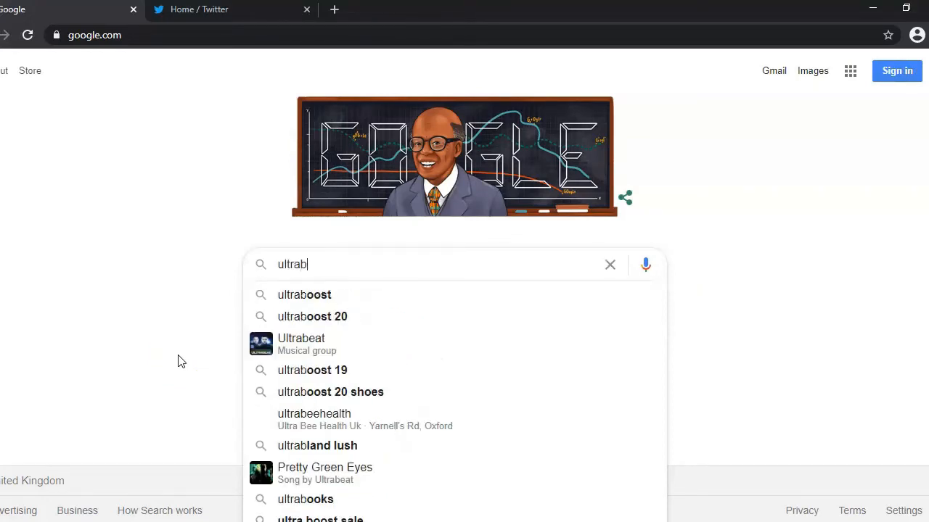
pyautogui.write('lock e')
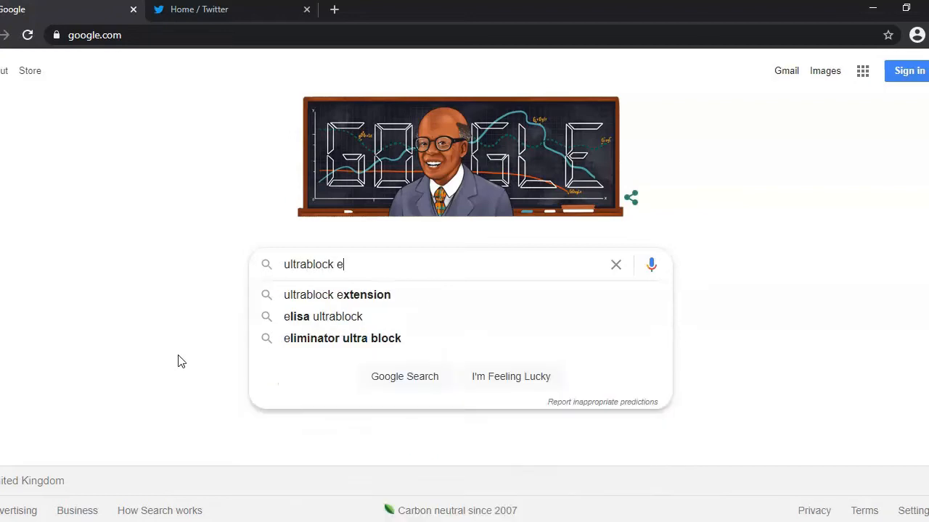
pyautogui.click(336, 294)
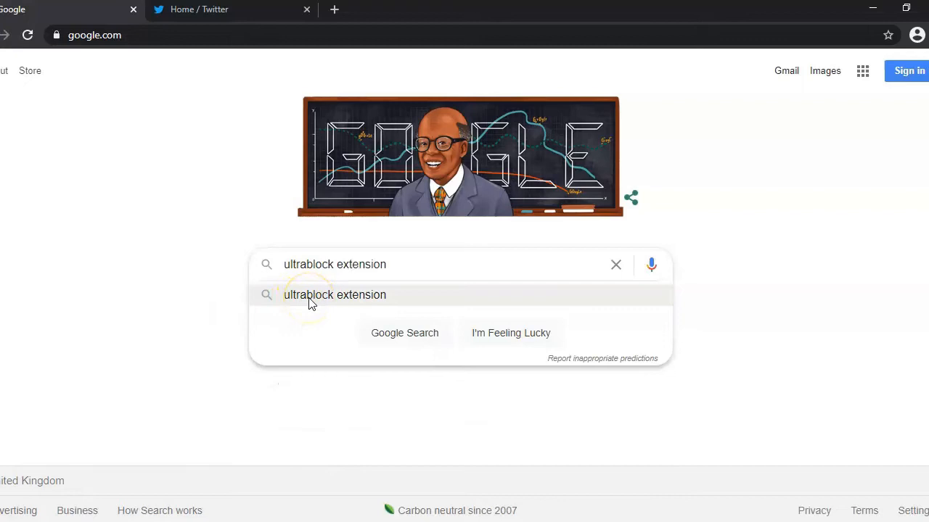
pyautogui.click(334, 294)
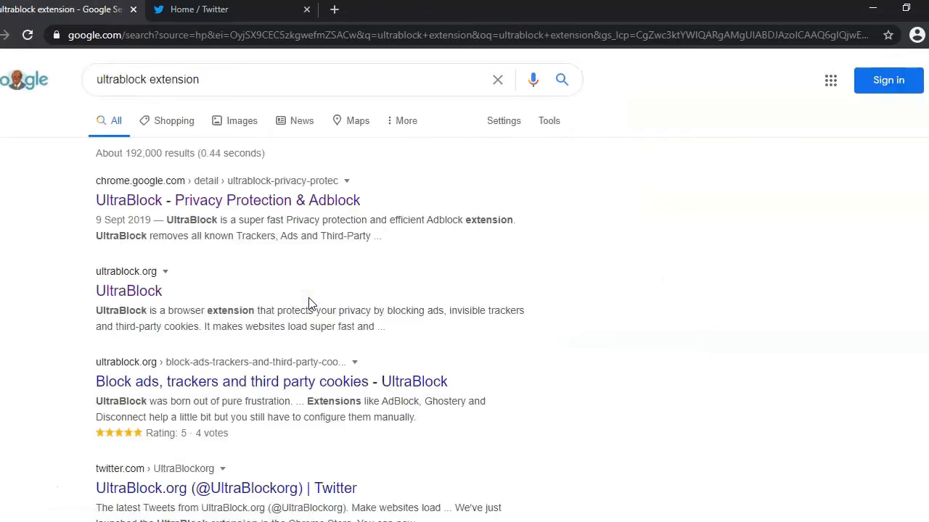
pyautogui.moveTo(129, 290)
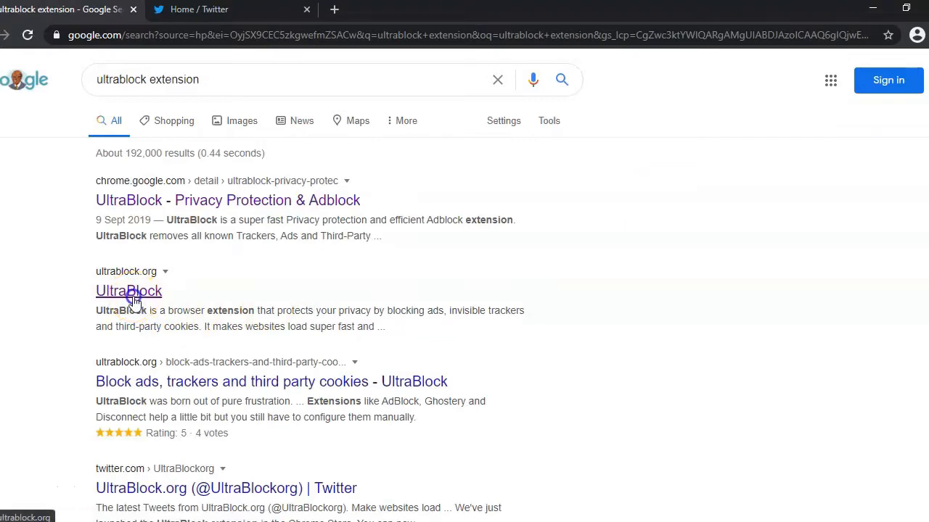
# Step: Open the ultrablock.org result and scroll through its feature list and back to the top
pyautogui.click(128, 291)
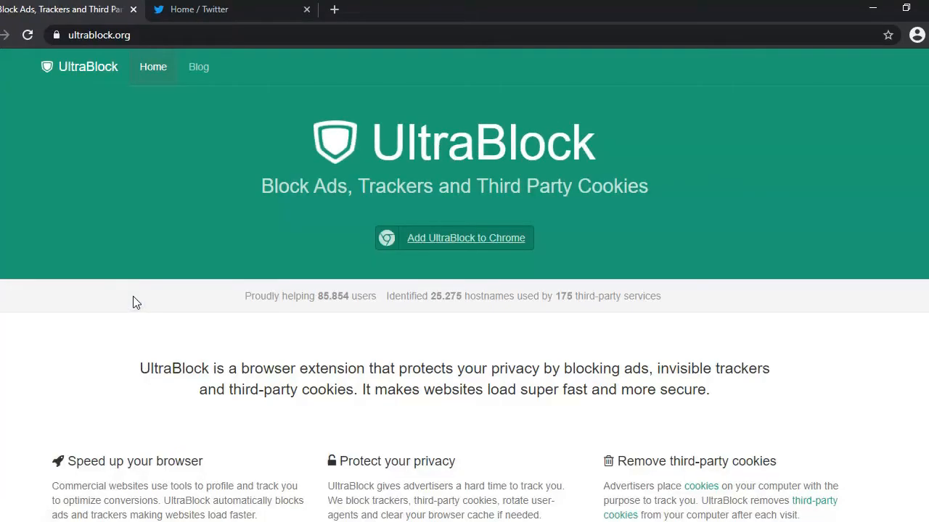
pyautogui.scroll(-3)
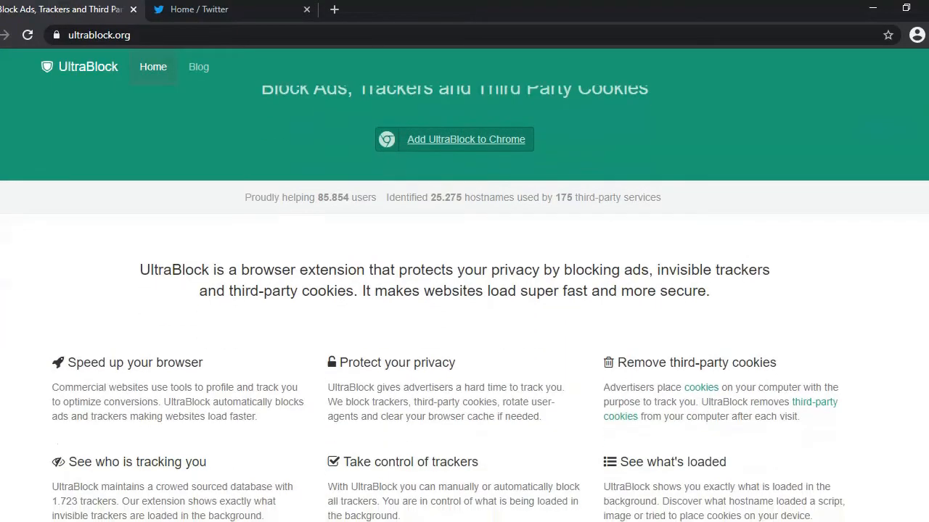
pyautogui.scroll(-3)
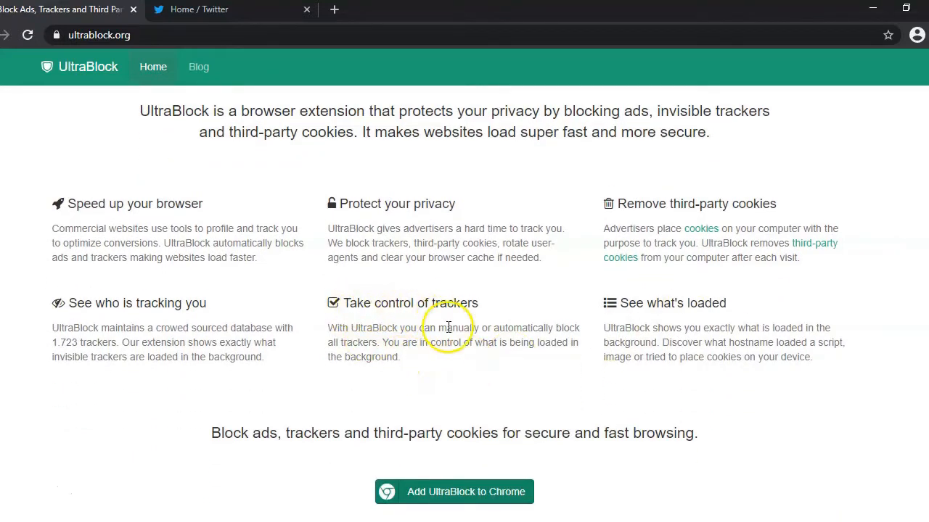
pyautogui.moveTo(479, 368)
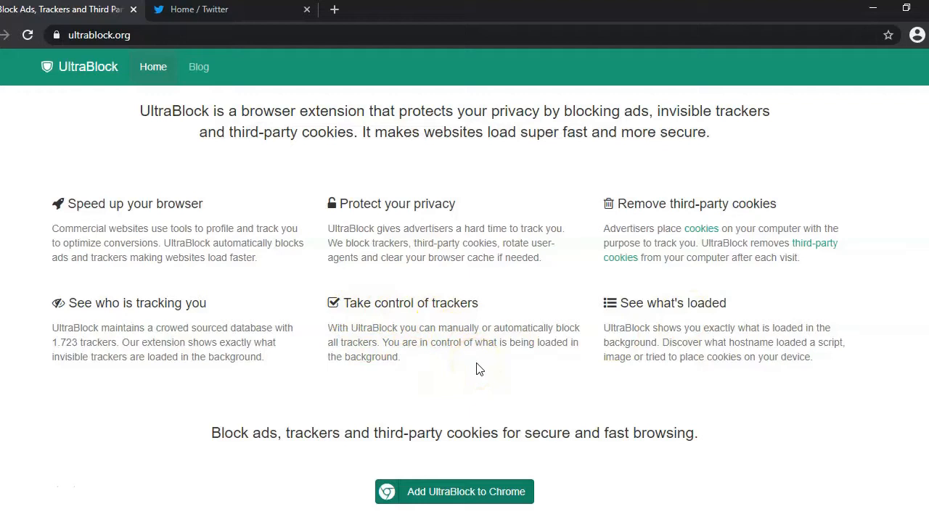
pyautogui.moveTo(615, 282)
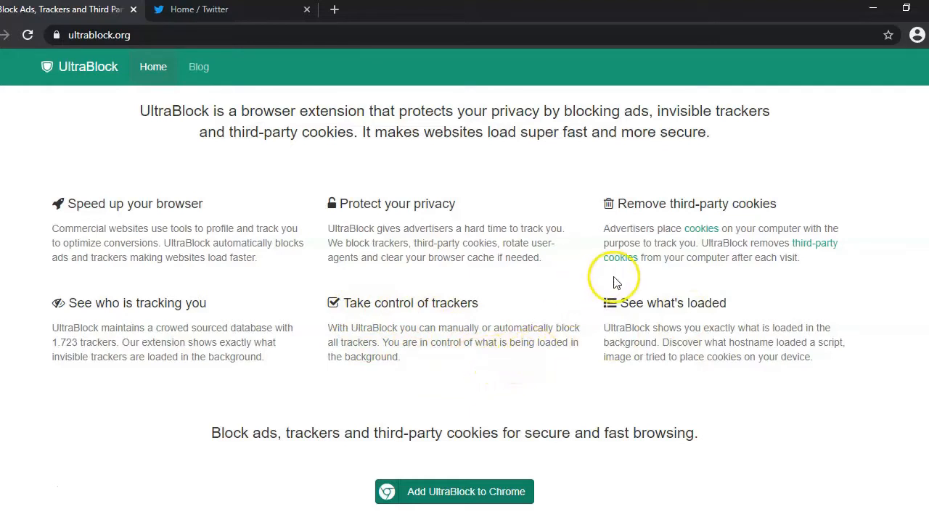
pyautogui.moveTo(464, 279)
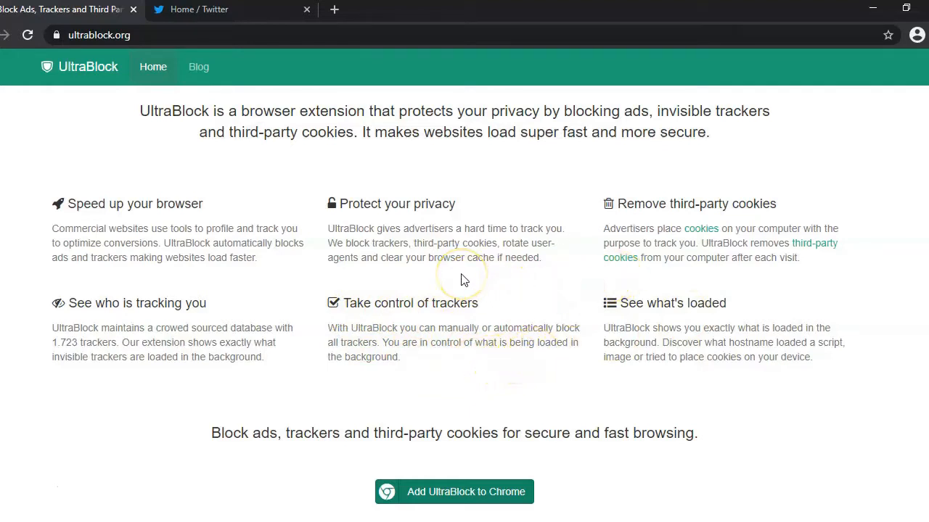
pyautogui.moveTo(448, 277)
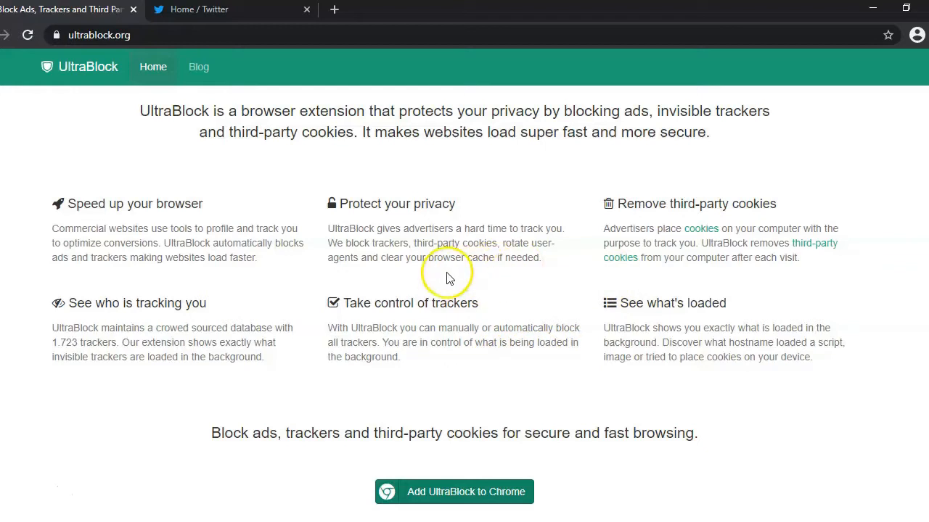
pyautogui.moveTo(145, 316)
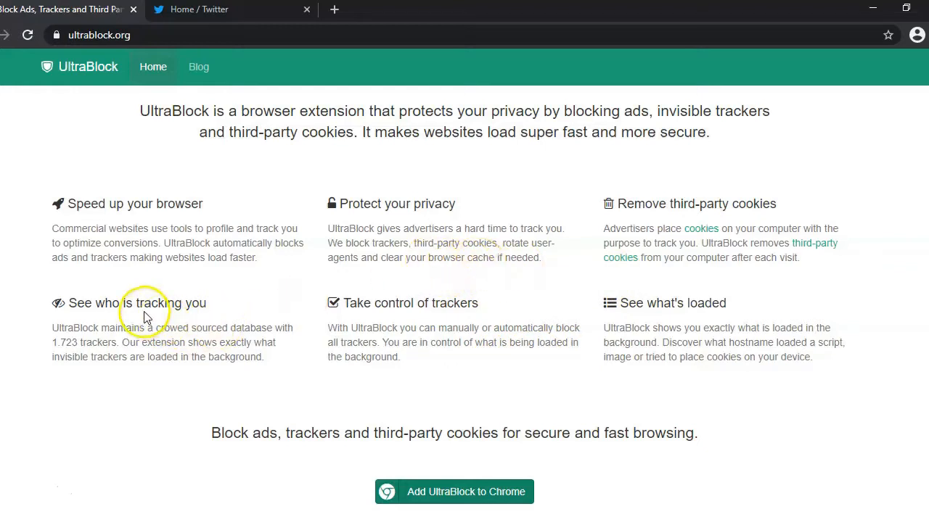
pyautogui.moveTo(706, 310)
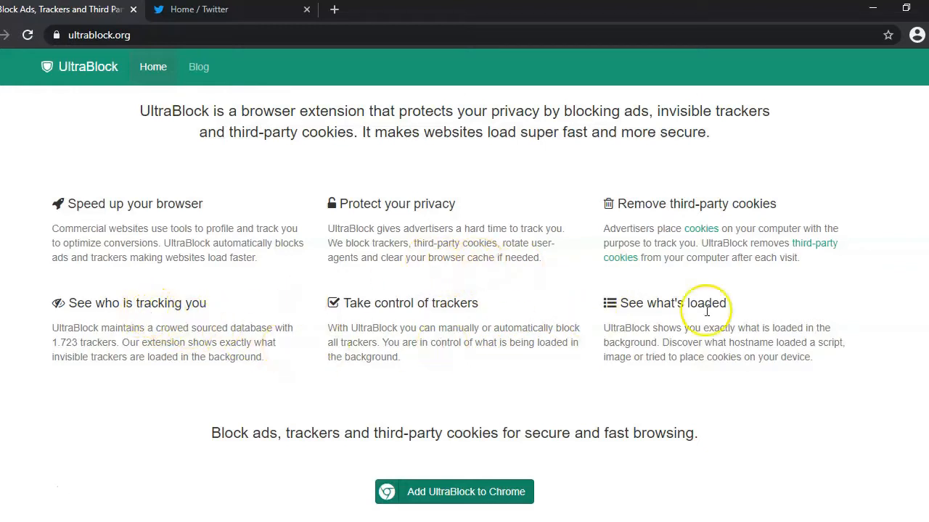
pyautogui.moveTo(705, 310)
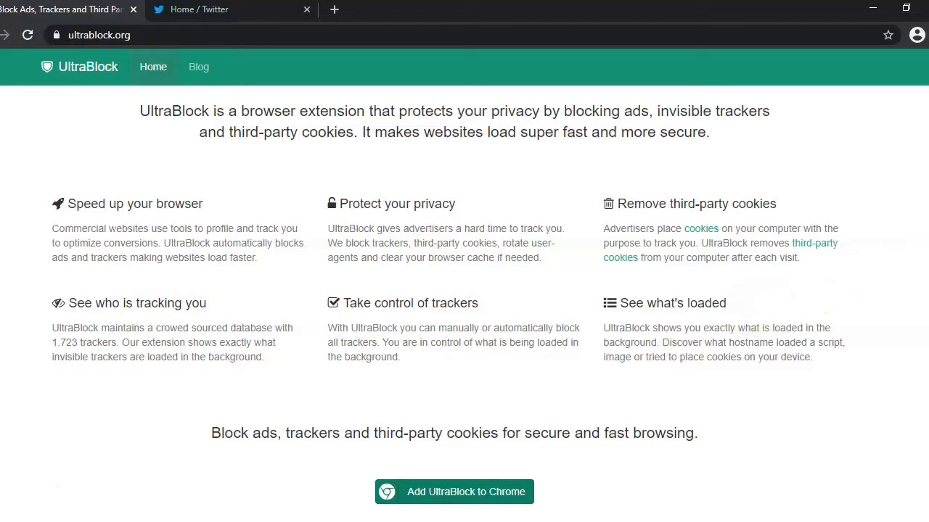
pyautogui.scroll(3)
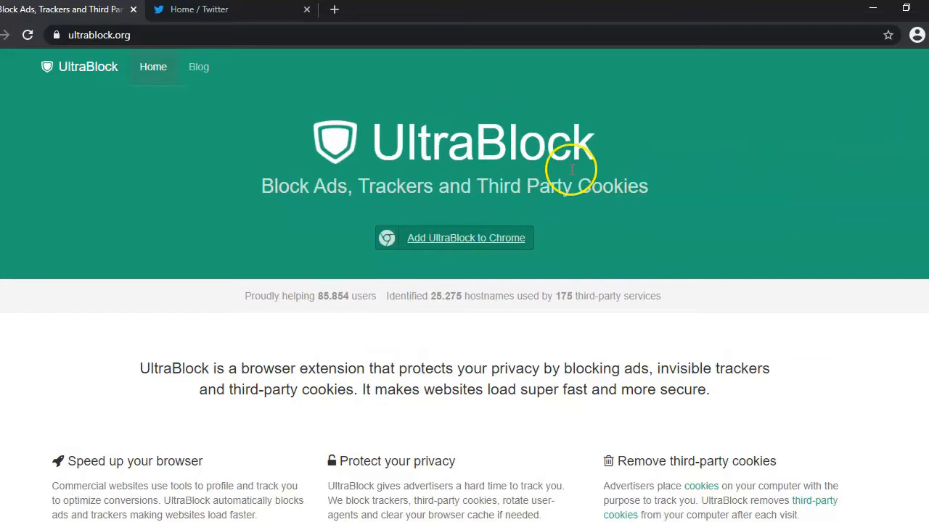
pyautogui.moveTo(449, 243)
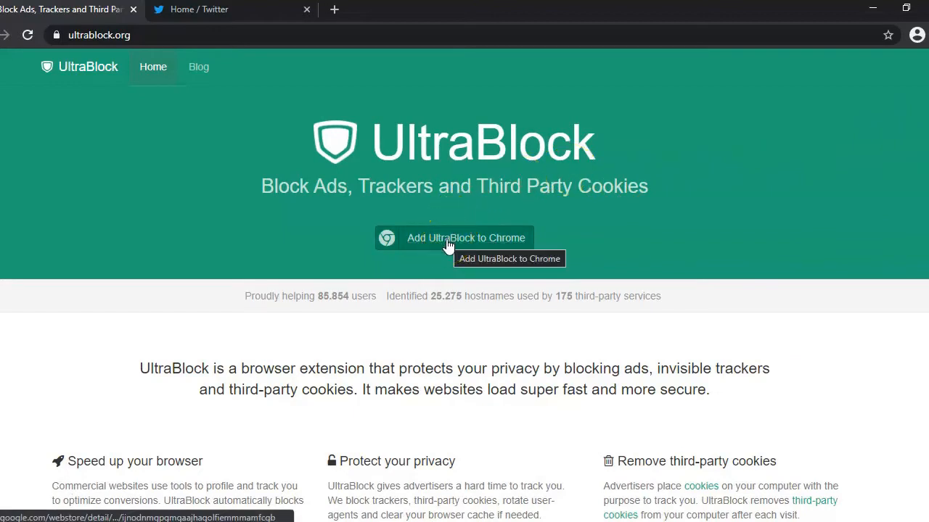
# Step: Open UltraBlock's Chrome Web Store listing, browse its screenshots, and choose Add to Chrome
pyautogui.click(454, 238)
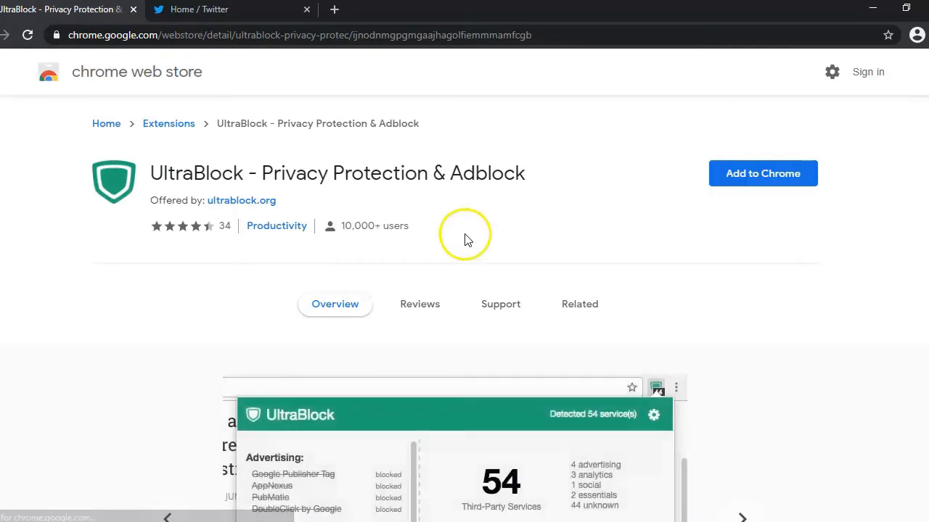
pyautogui.moveTo(468, 240)
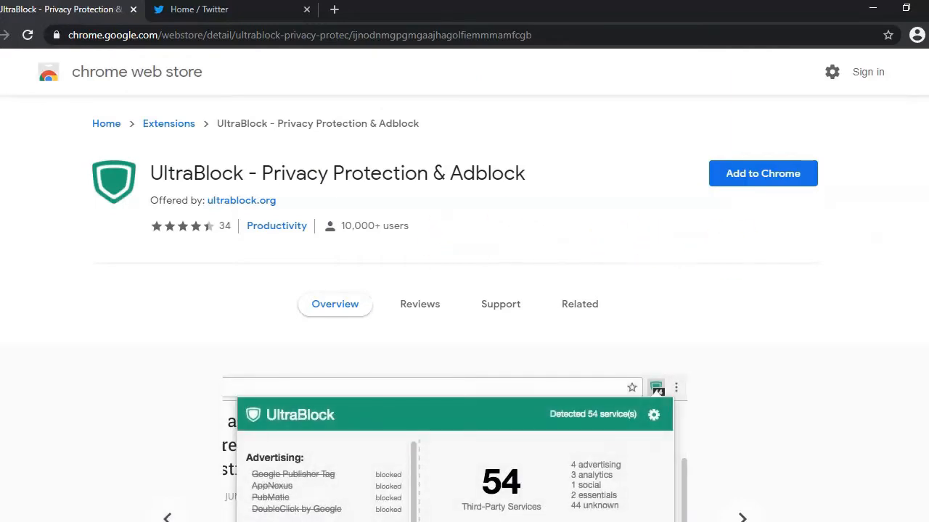
pyautogui.scroll(-3)
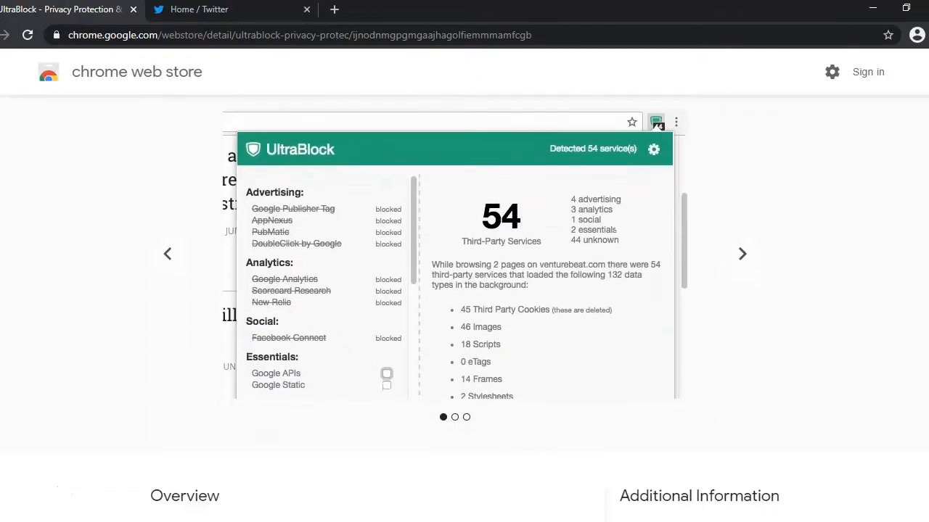
pyautogui.click(274, 218)
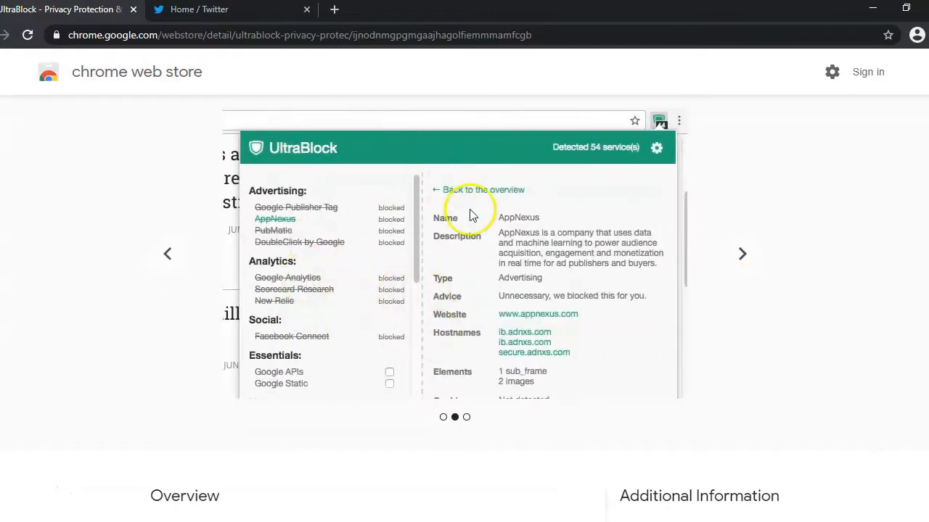
pyautogui.moveTo(469, 215)
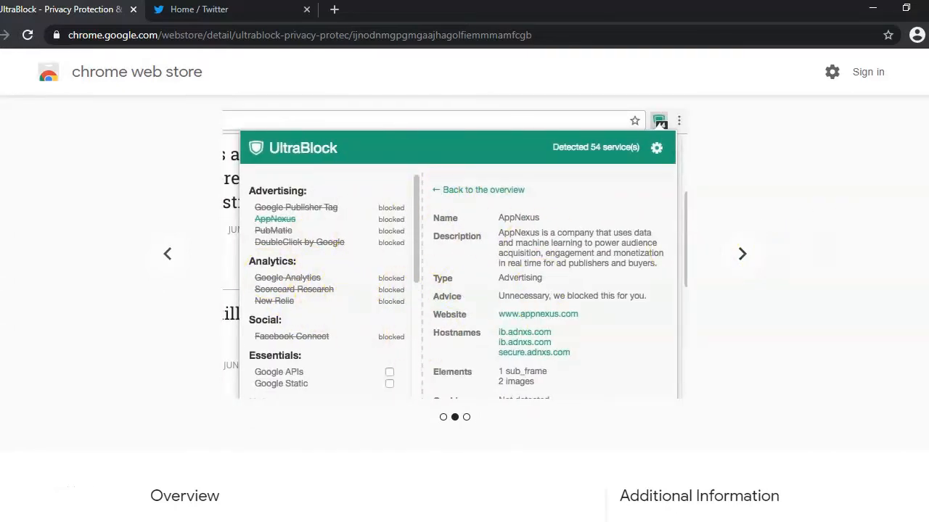
pyautogui.scroll(3)
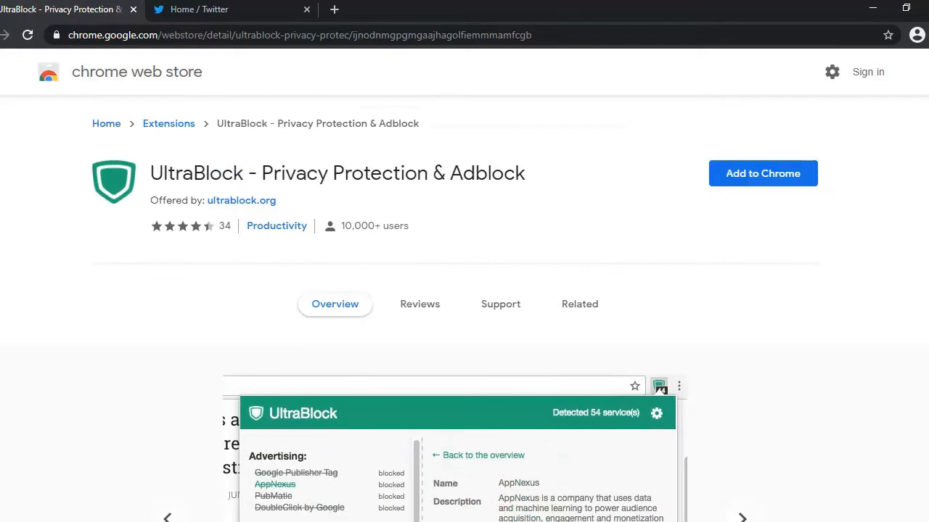
pyautogui.click(763, 173)
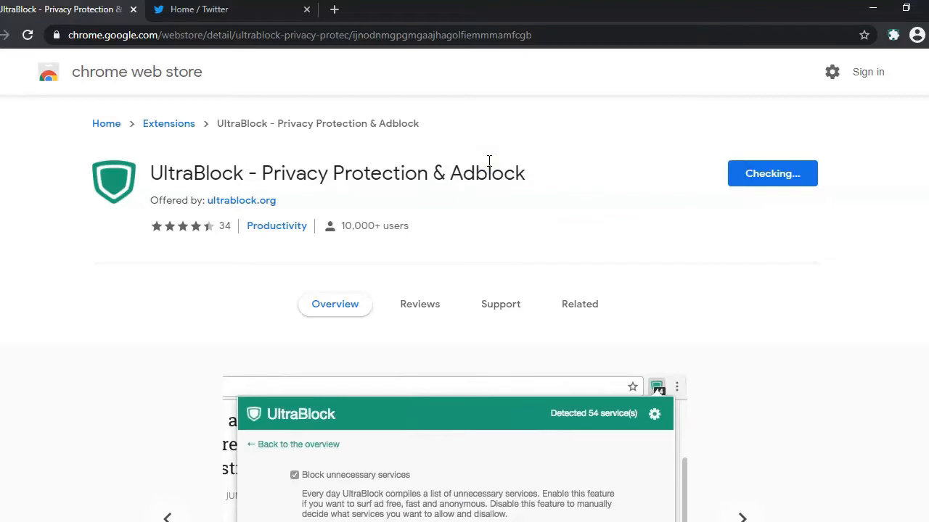
# Step: Confirm adding UltraBlock and dismiss the 'has been added to Chrome' notice
pyautogui.click(772, 172)
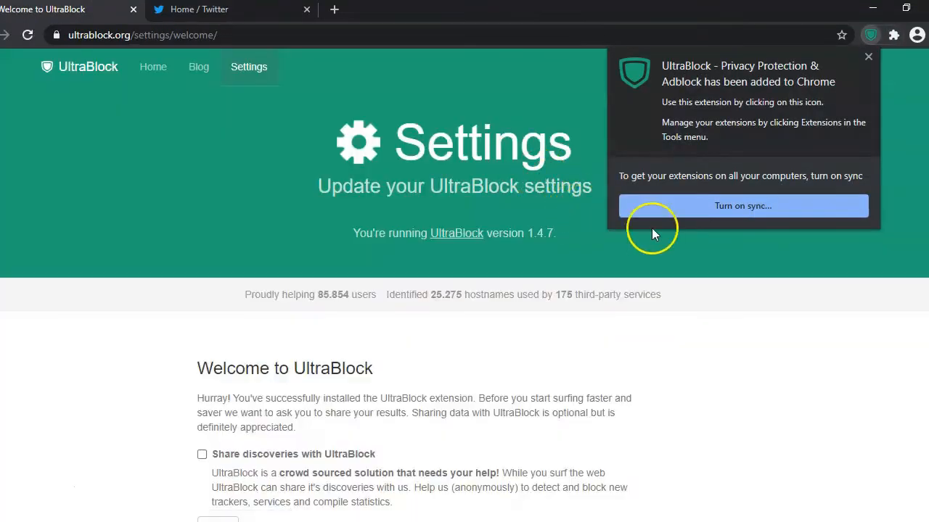
pyautogui.moveTo(863, 87)
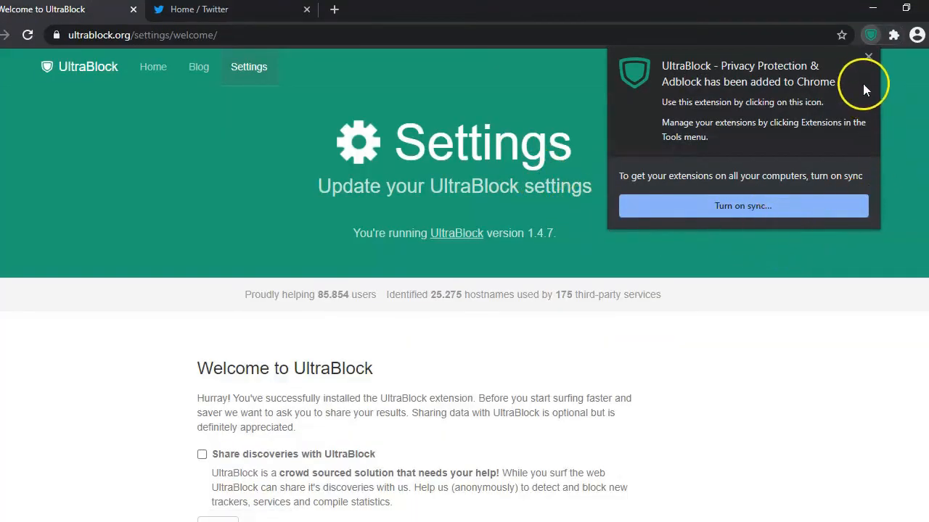
pyautogui.click(867, 57)
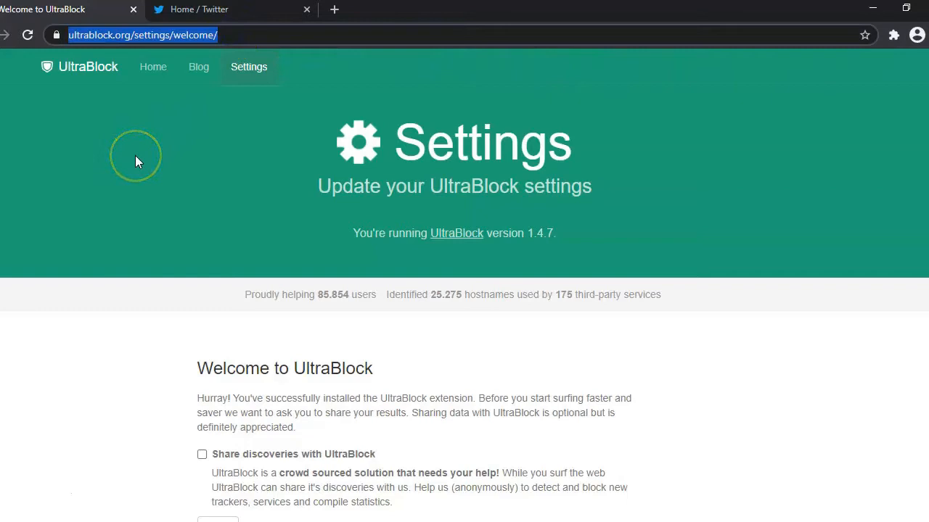
# Step: Open BBC News from a 'bbc news' search and view UltraBlock's tracker report
pyautogui.write('bbc news')
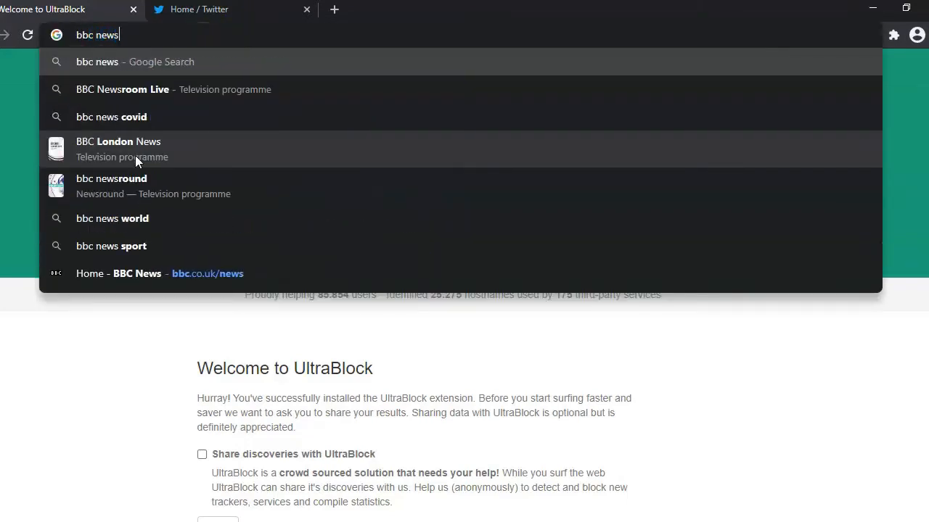
pyautogui.press('Return')
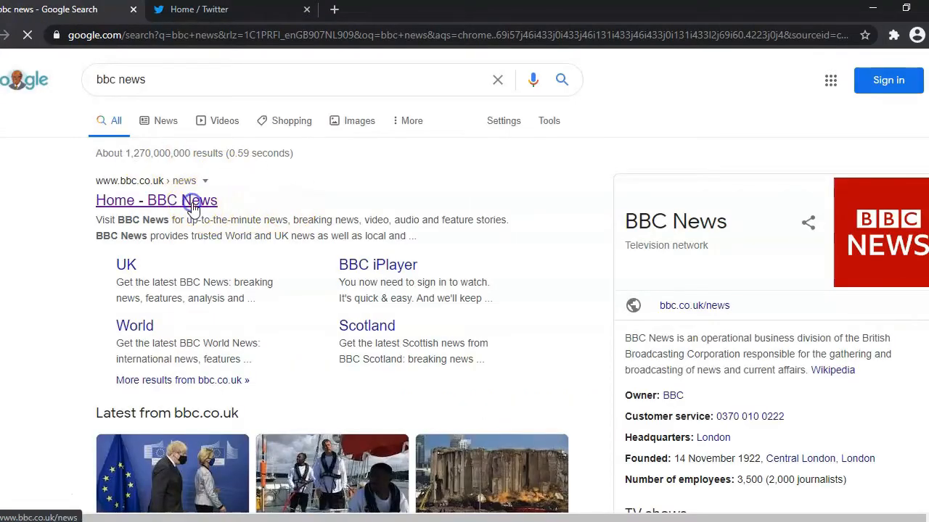
pyautogui.click(156, 201)
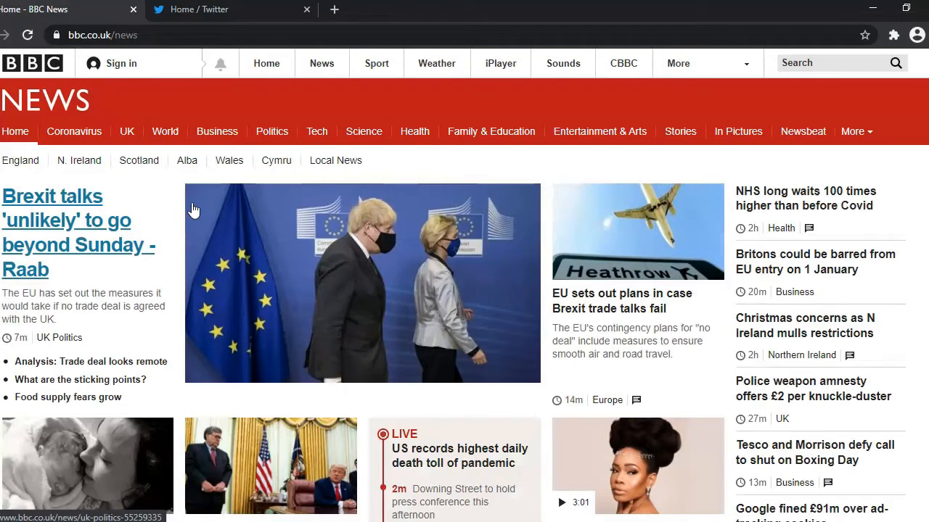
pyautogui.moveTo(876, 102)
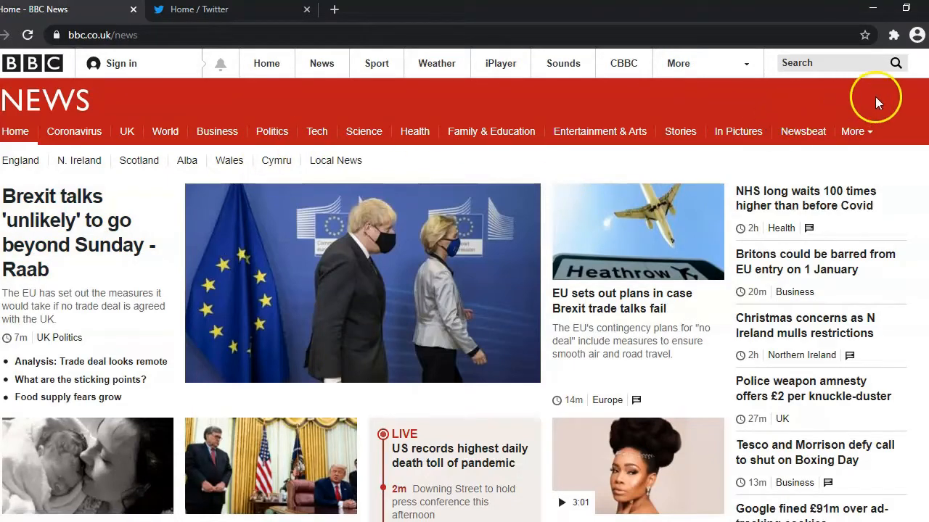
pyautogui.click(893, 35)
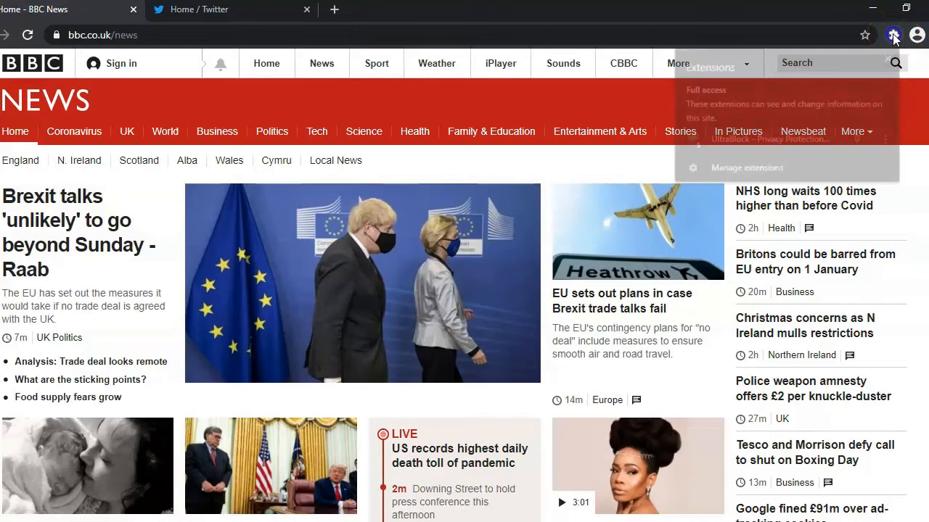
pyautogui.click(893, 35)
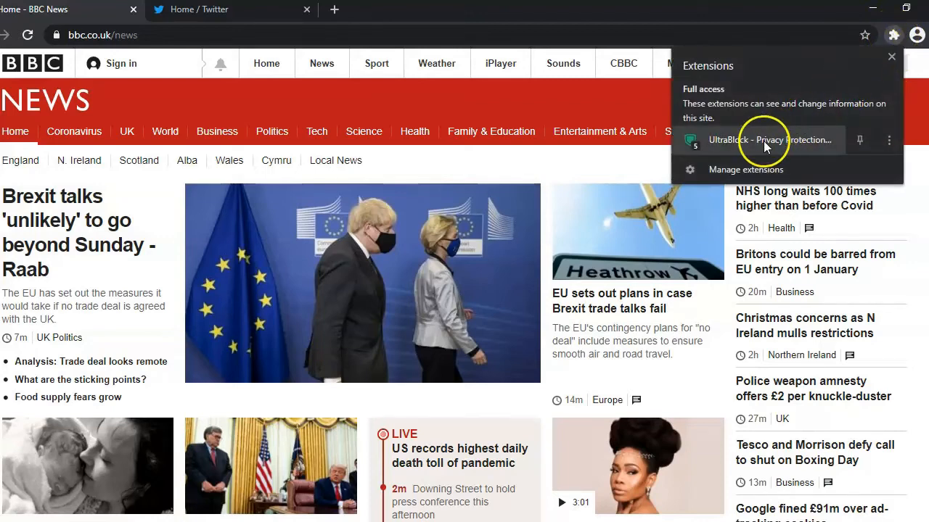
pyautogui.moveTo(733, 148)
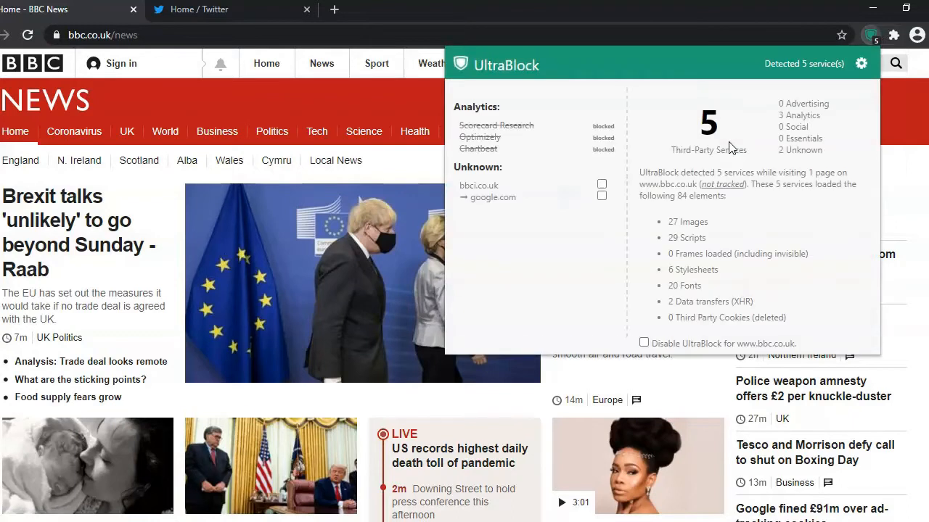
pyautogui.moveTo(602, 283)
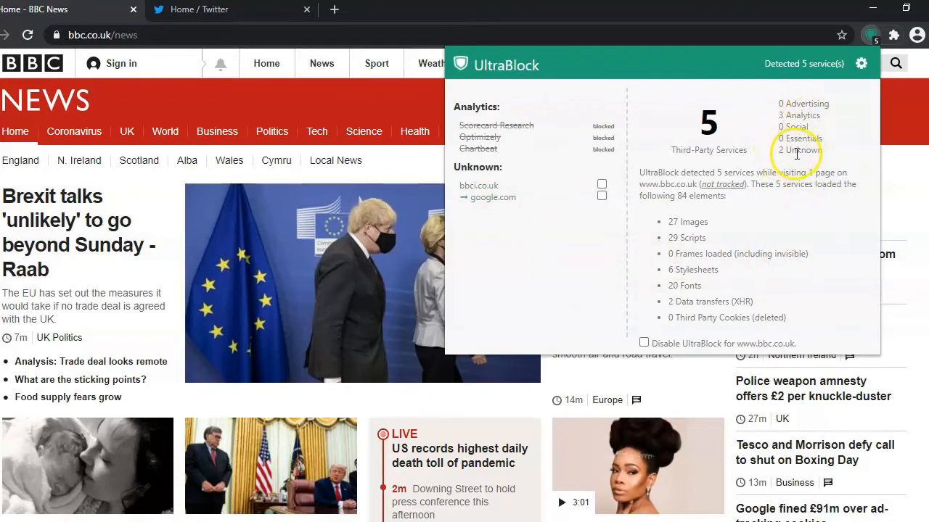
pyautogui.moveTo(807, 150)
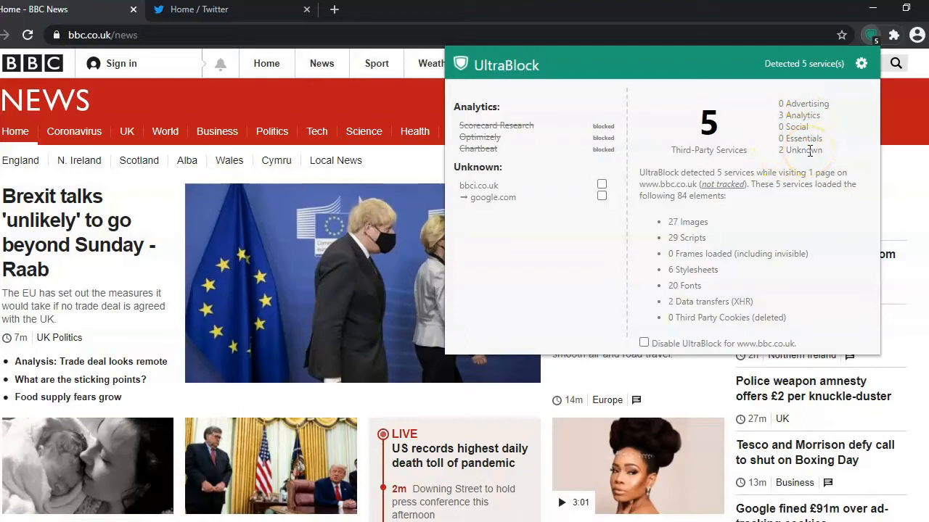
pyautogui.moveTo(600, 129)
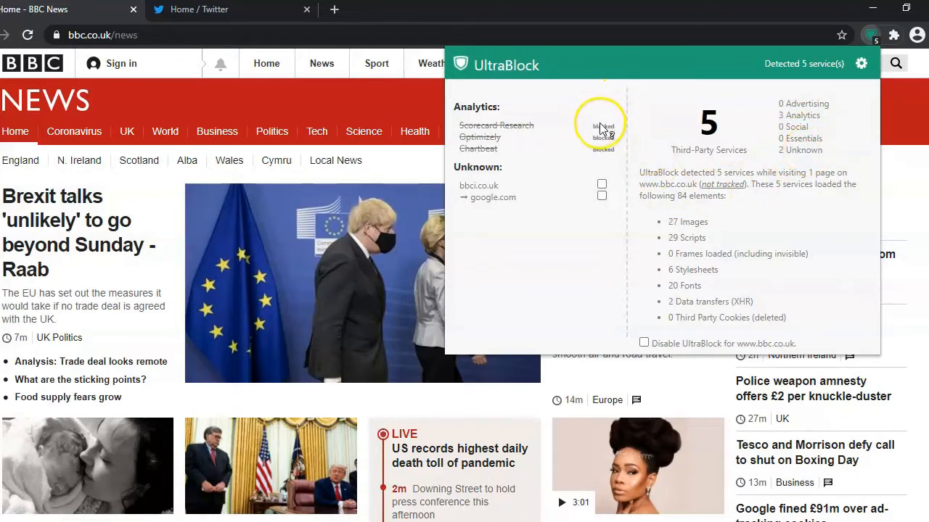
pyautogui.moveTo(606, 156)
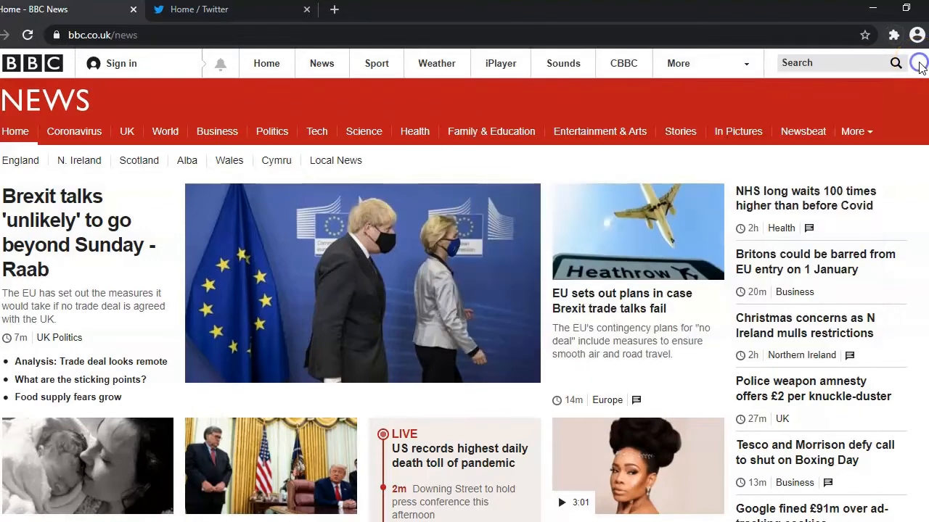
pyautogui.moveTo(266, 23)
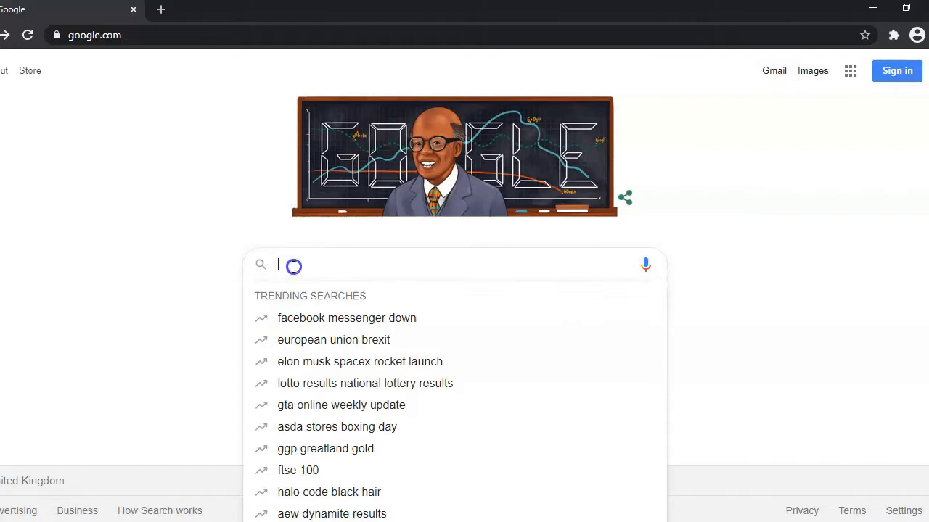
# Step: Search for the conservative party and open the 'Conservatives: Build Back Better' result
pyautogui.write('conservative party')
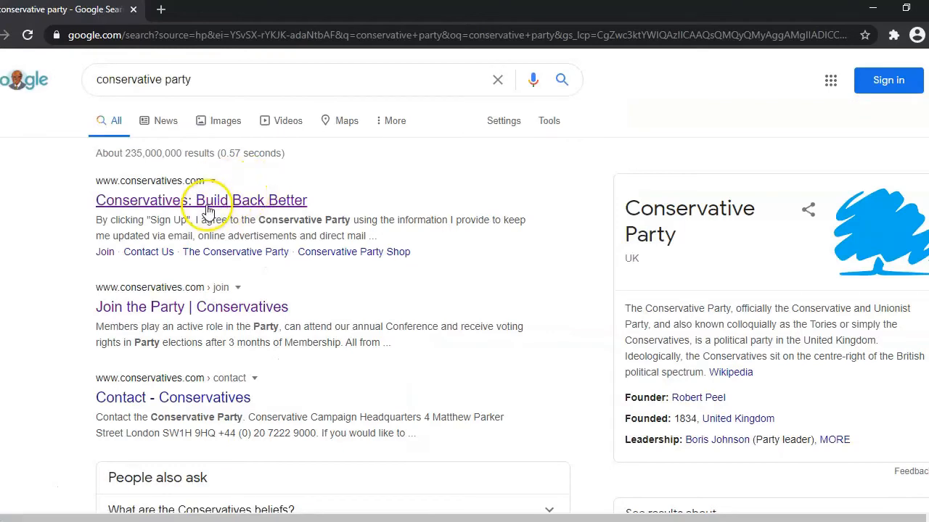
pyautogui.click(201, 200)
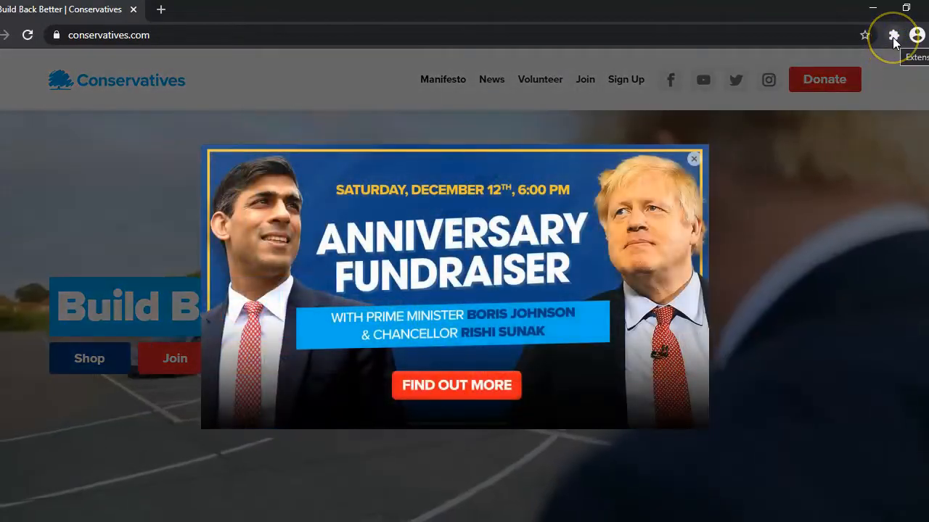
# Step: Open UltraBlock's report for conservatives.com and scroll through its 18 detected services
pyautogui.click(894, 35)
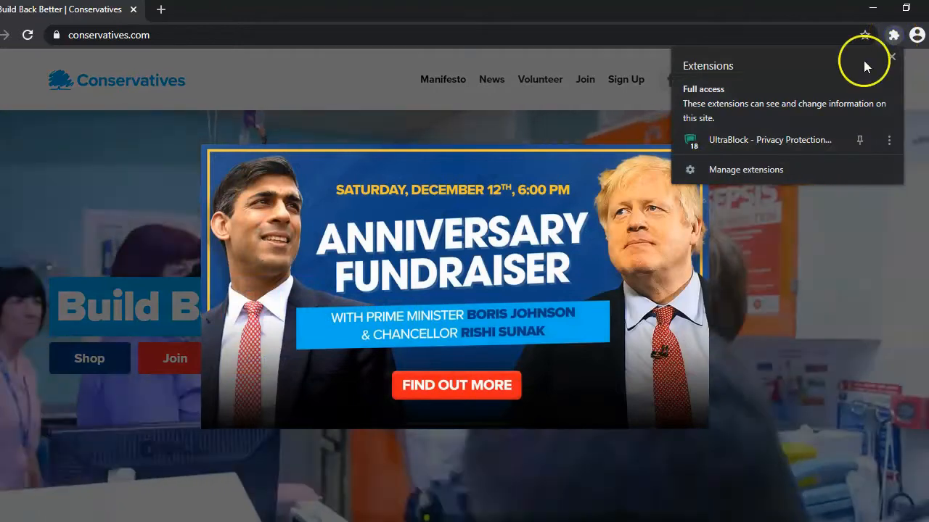
pyautogui.moveTo(729, 140)
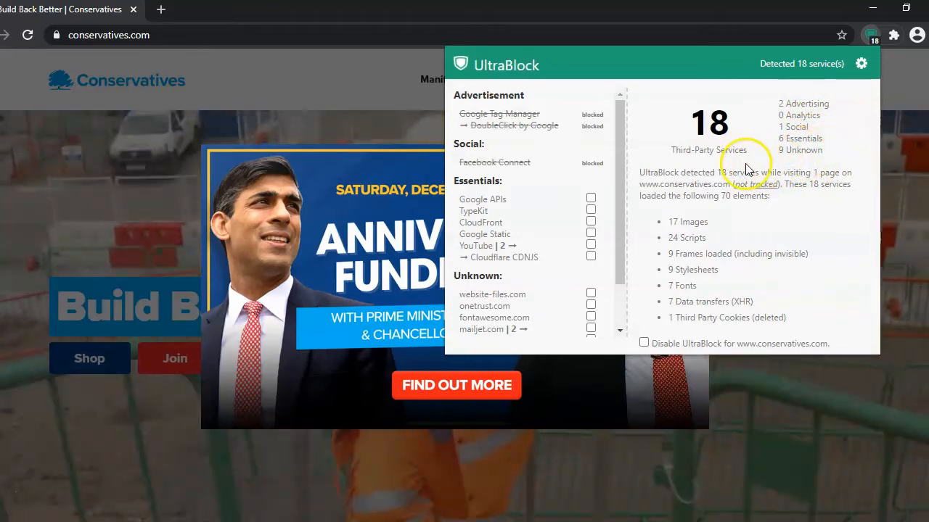
pyautogui.moveTo(598, 109)
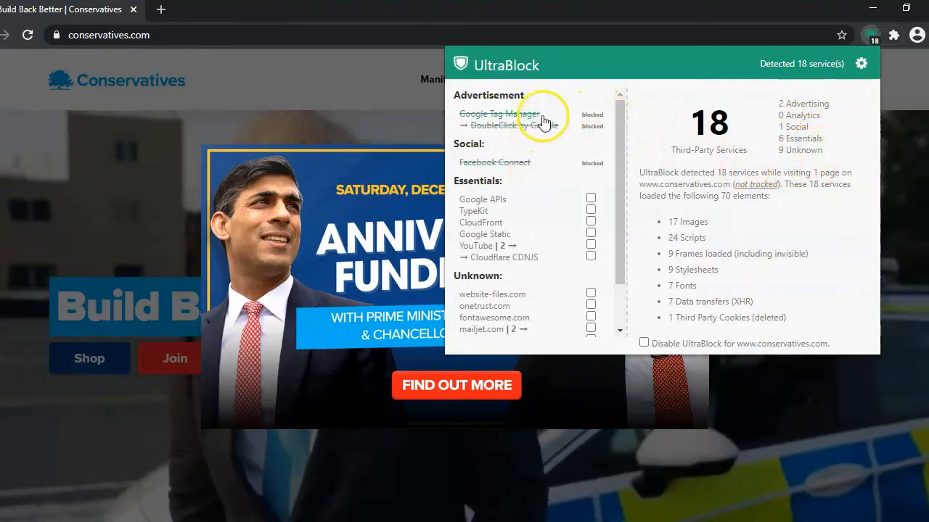
pyautogui.scroll(-3)
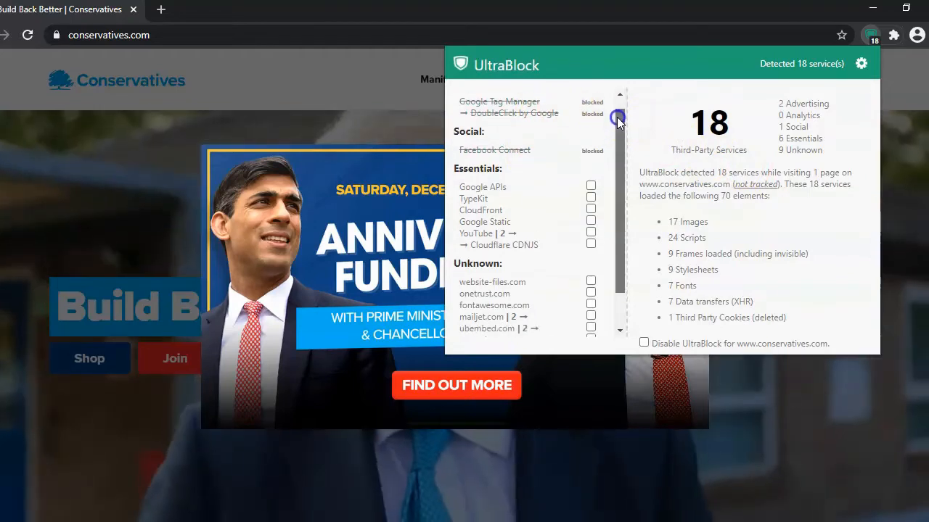
pyautogui.scroll(-3)
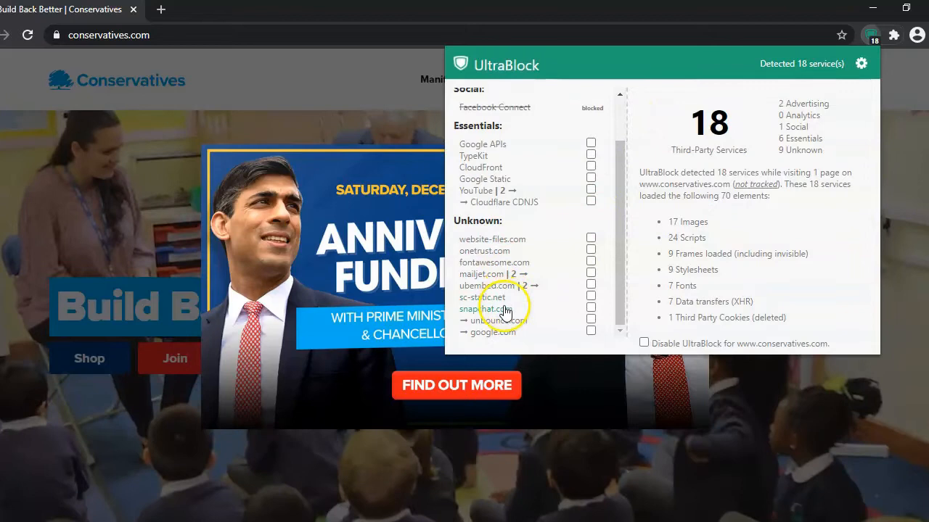
pyautogui.moveTo(693, 238)
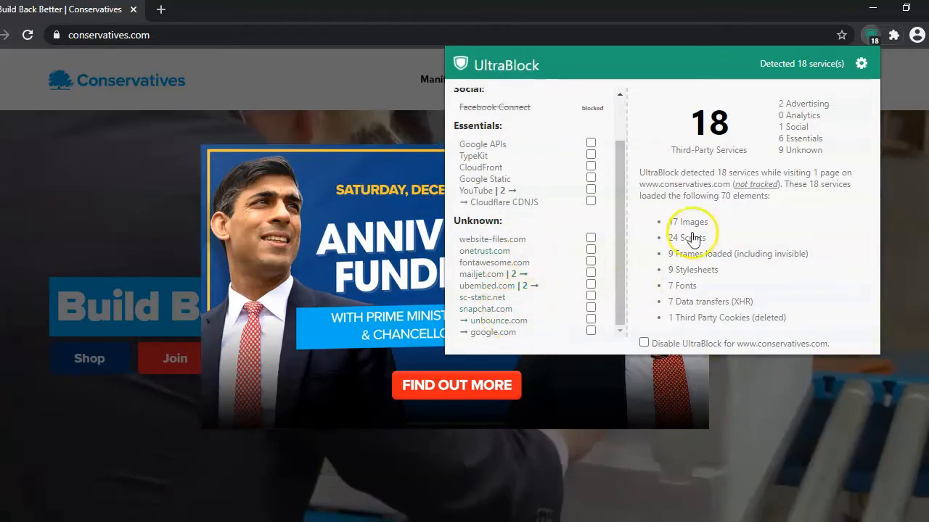
pyautogui.scroll(3)
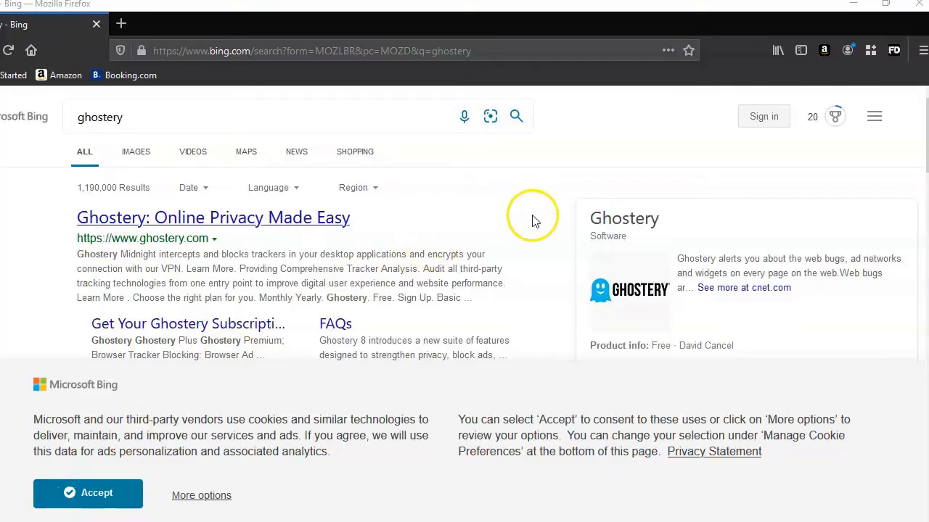
pyautogui.moveTo(446, 214)
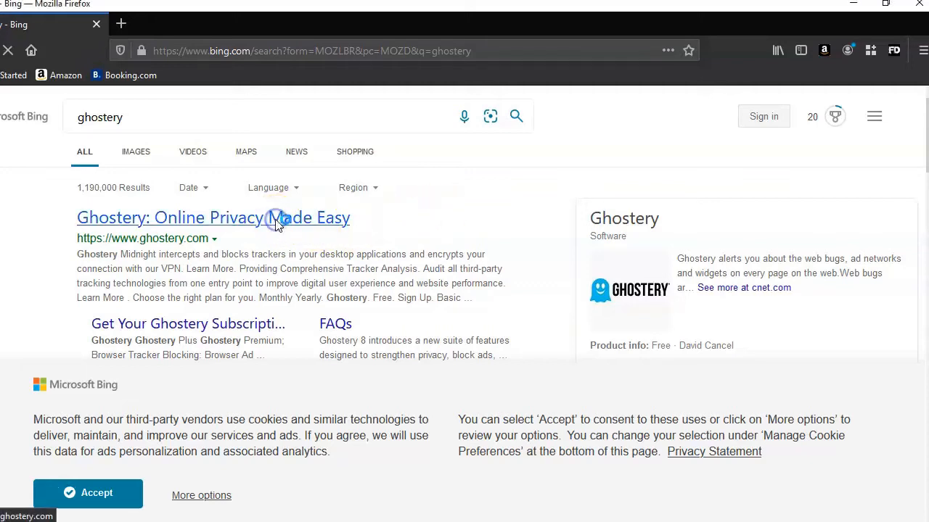
# Step: Open the 'Ghostery: Online Privacy Made Easy' Bing result and scroll the ghostery.com page
pyautogui.click(213, 218)
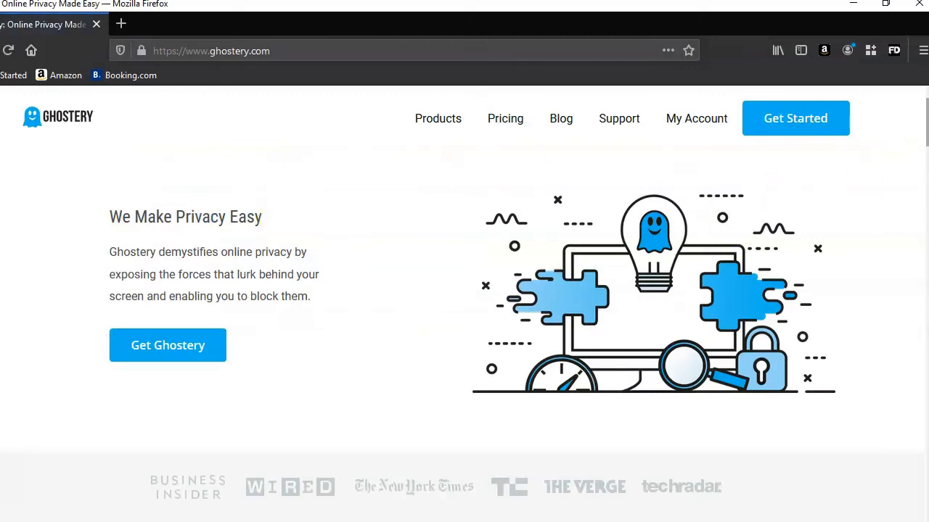
pyautogui.scroll(-3)
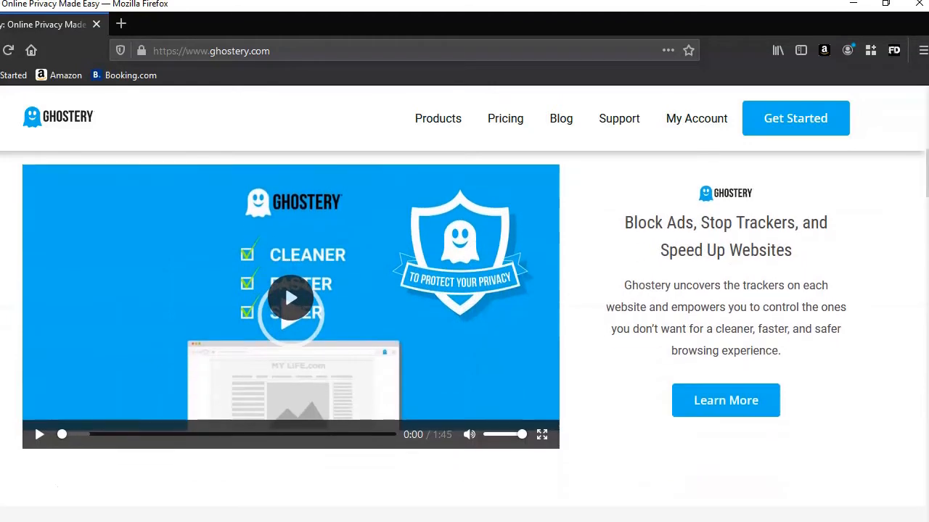
pyautogui.moveTo(791, 225)
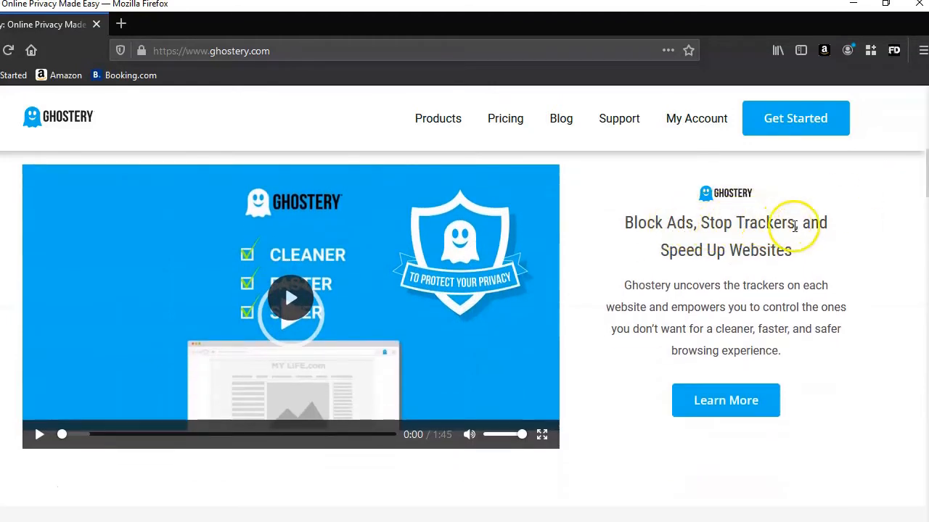
pyautogui.moveTo(827, 261)
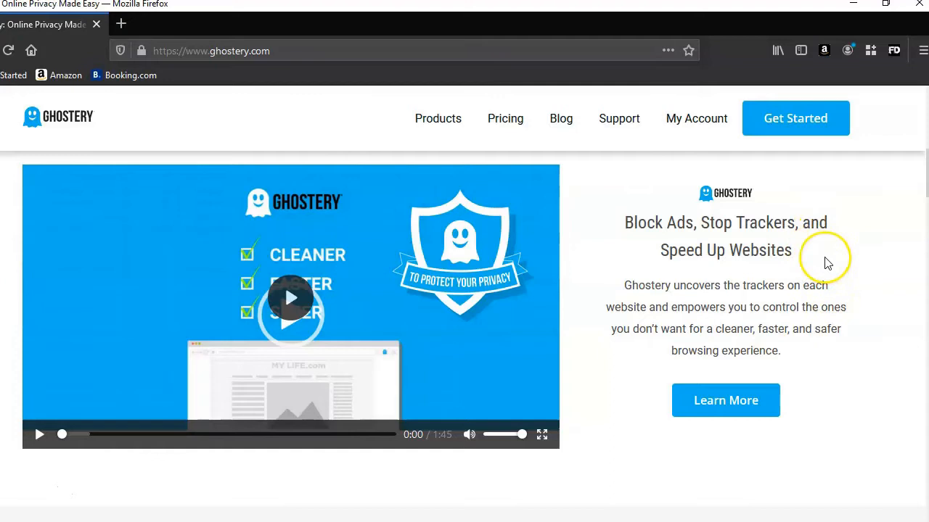
pyautogui.moveTo(827, 261)
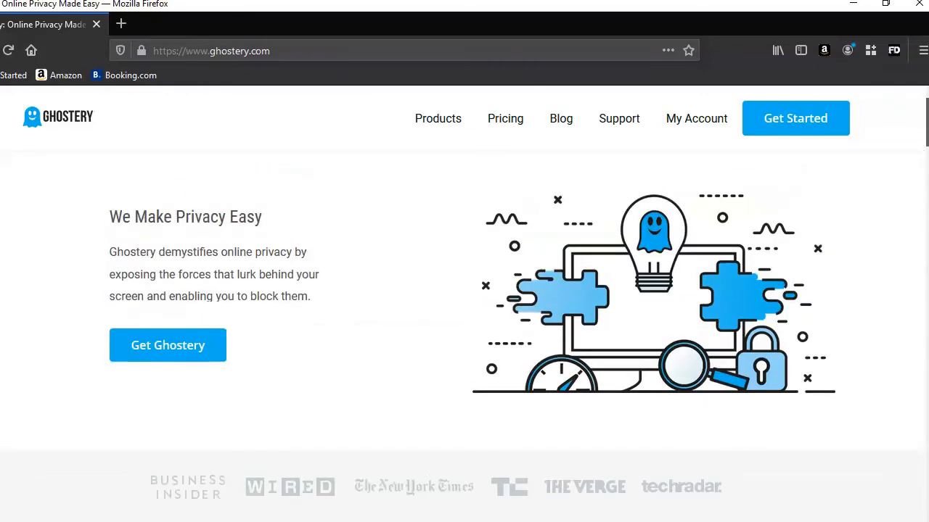
pyautogui.moveTo(922, 51)
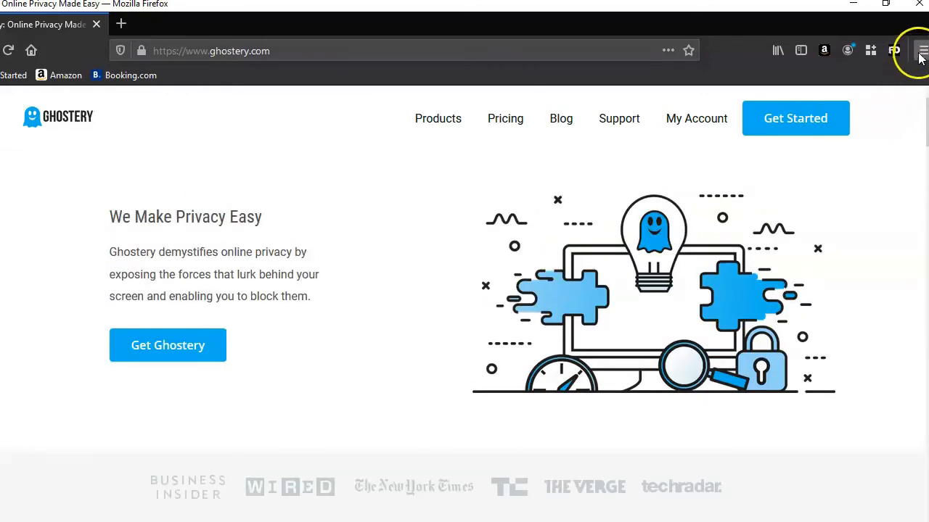
# Step: Open Add-ons from the Firefox menu and search the add-ons site for 'ghostery'
pyautogui.click(919, 50)
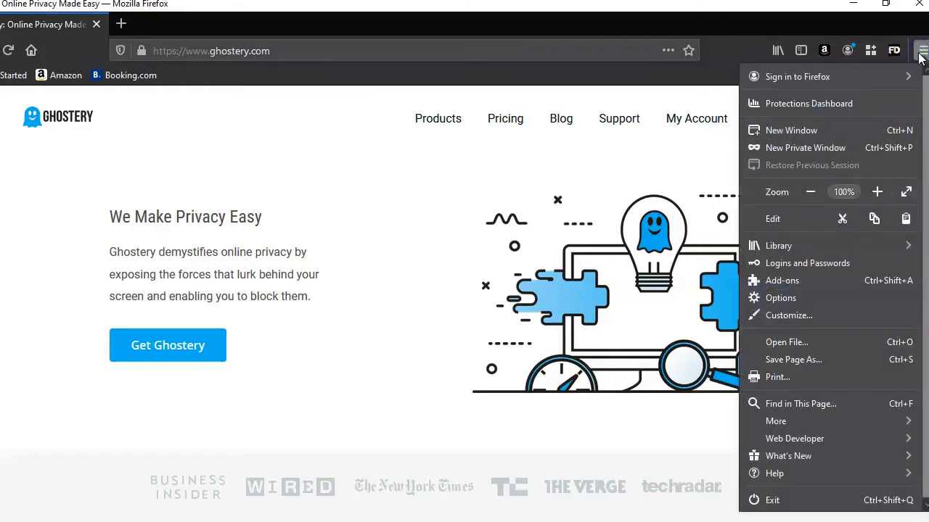
pyautogui.moveTo(849, 156)
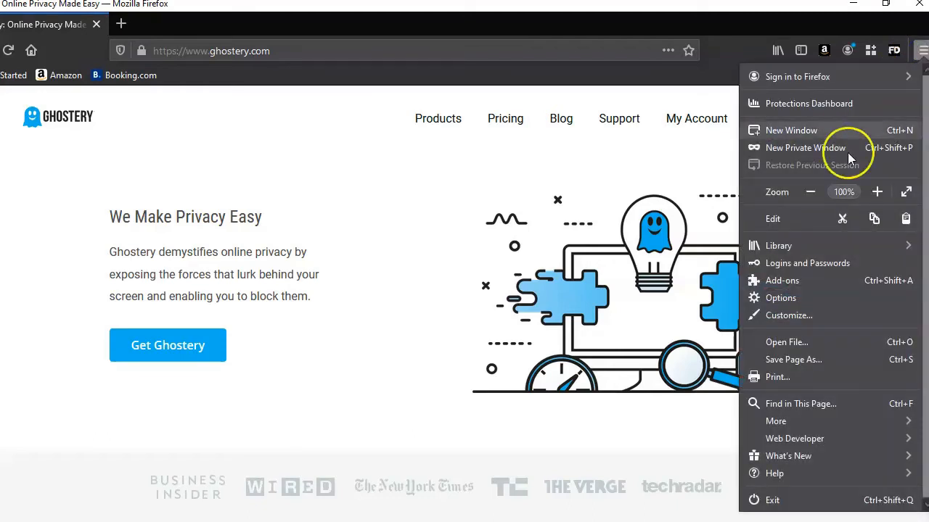
pyautogui.click(781, 280)
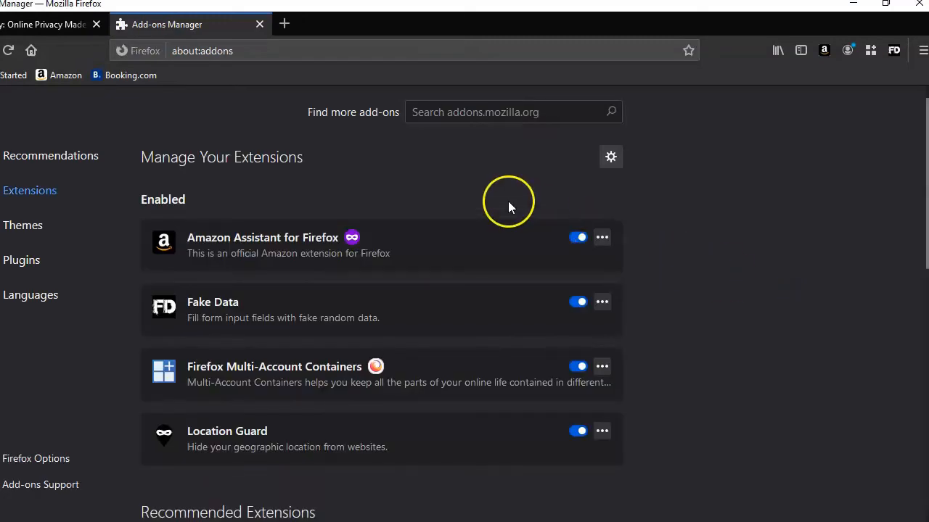
pyautogui.click(513, 112)
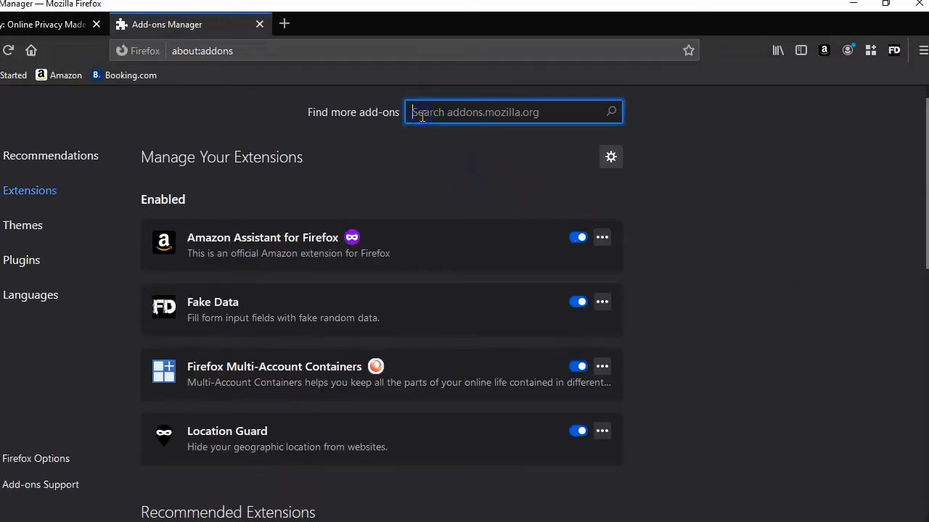
pyautogui.write('ghostery')
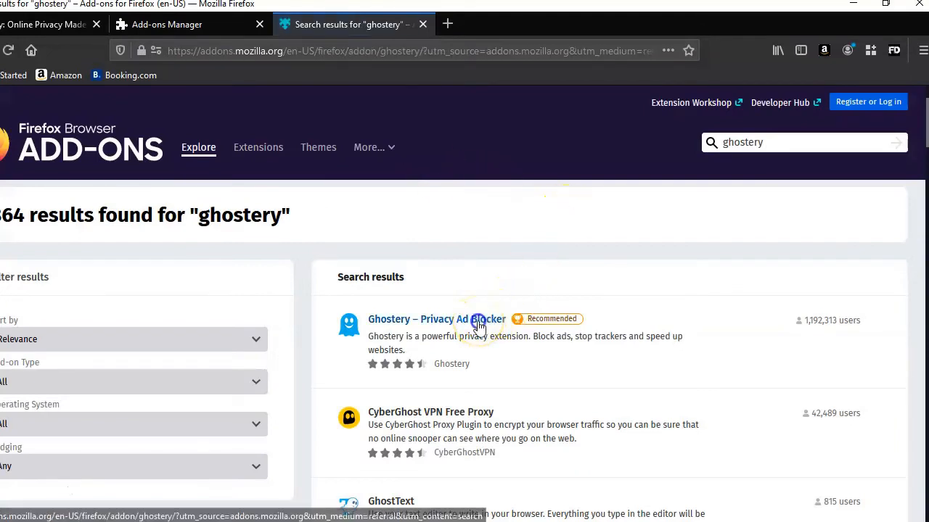
# Step: Install Ghostery – Privacy Ad Blocker, grant its permissions, and scroll the Ghostery Hub plans
pyautogui.click(436, 319)
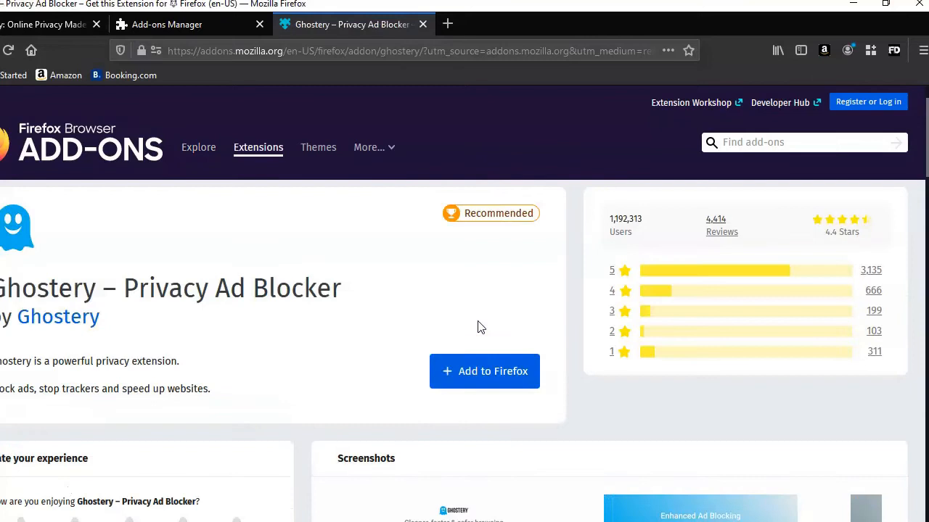
pyautogui.moveTo(484, 371)
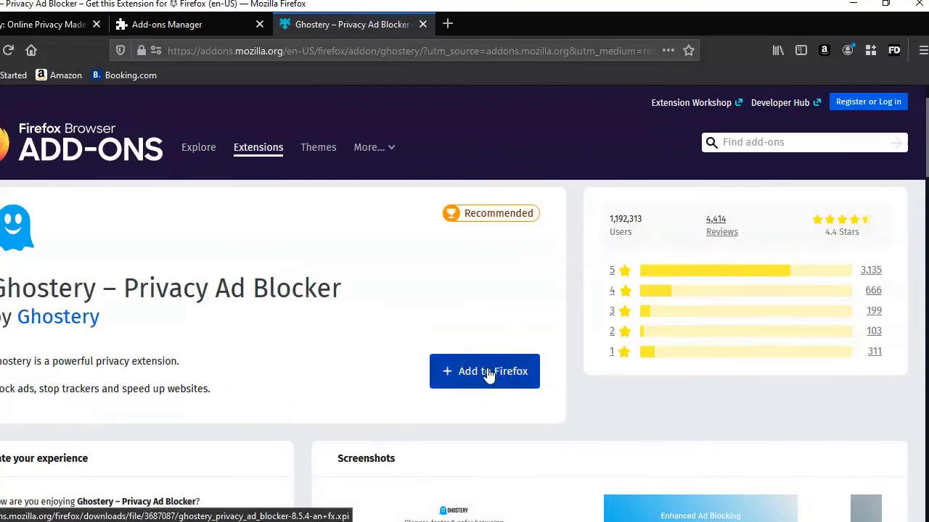
pyautogui.click(484, 371)
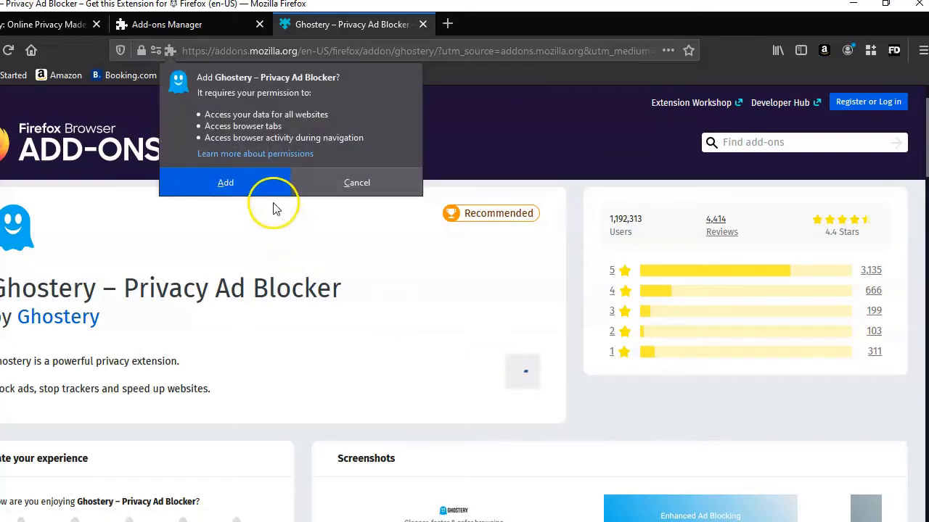
pyautogui.click(225, 182)
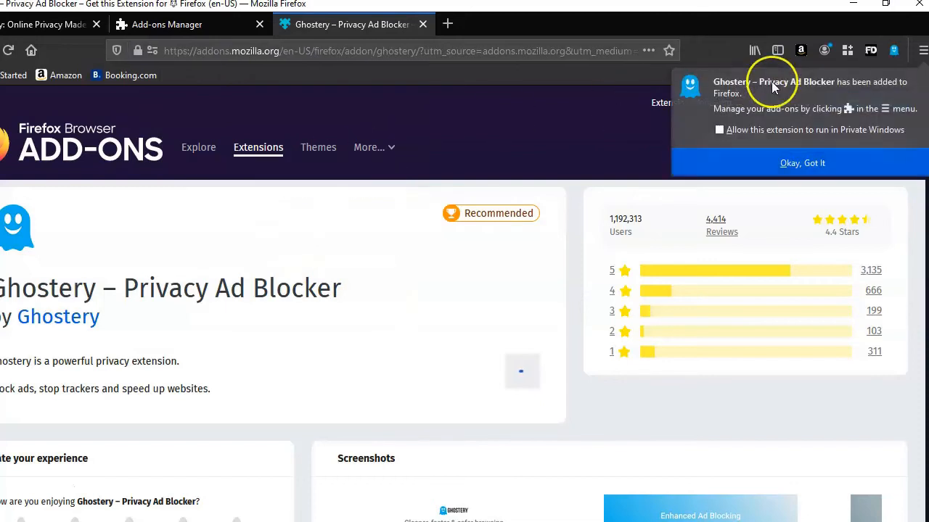
pyautogui.moveTo(869, 113)
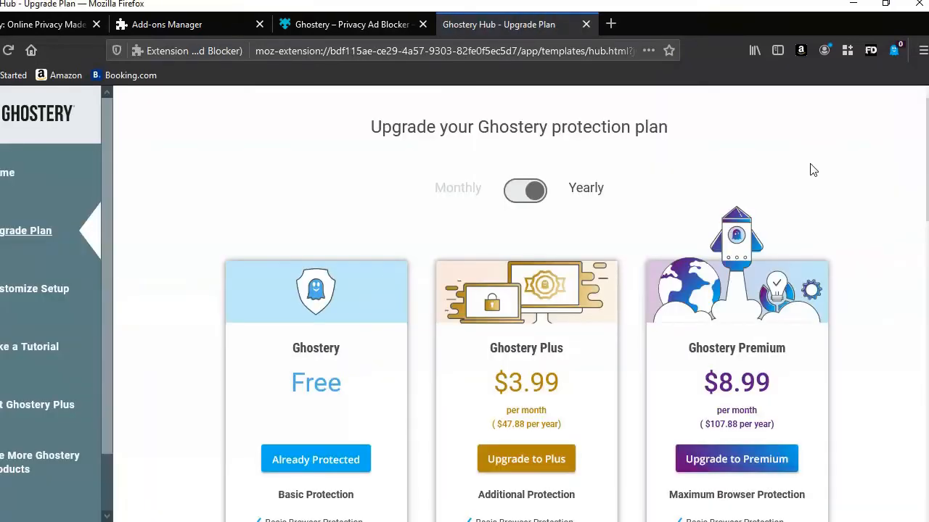
pyautogui.moveTo(390, 330)
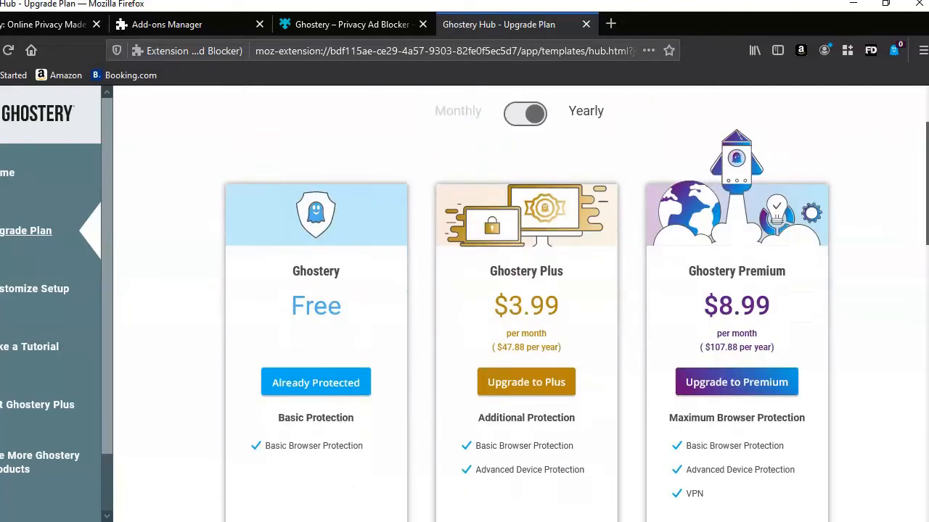
pyautogui.scroll(-3)
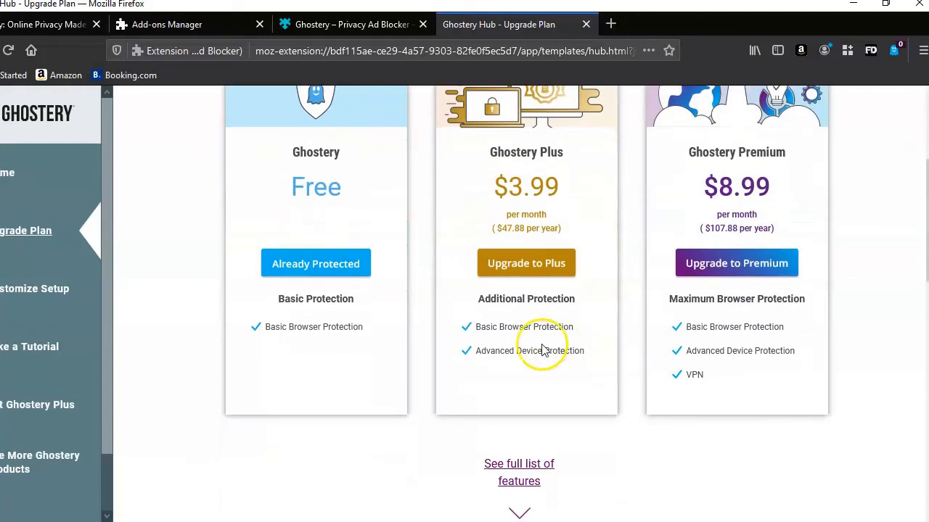
pyautogui.moveTo(880, 279)
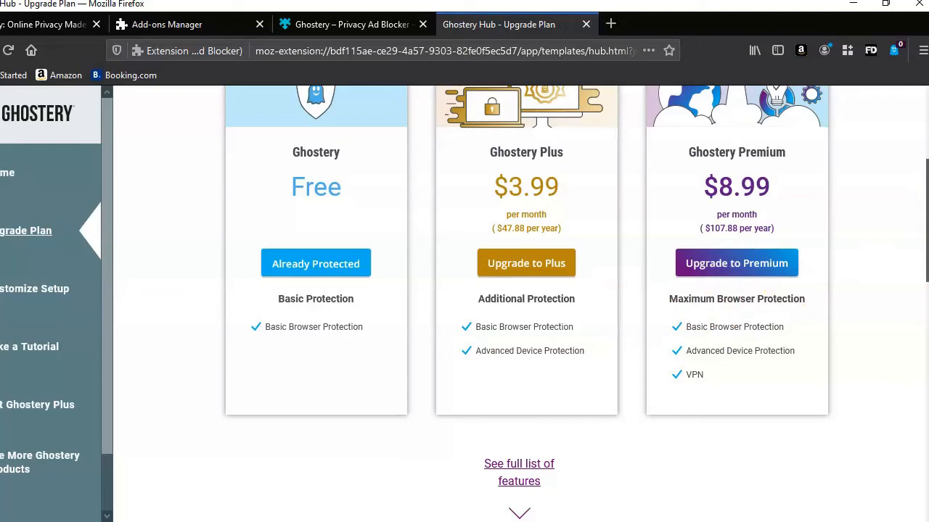
pyautogui.scroll(3)
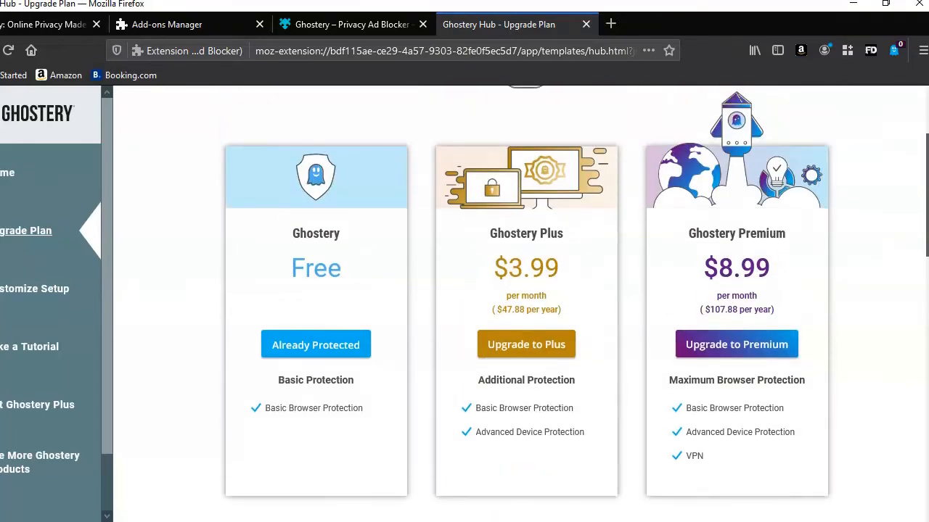
pyautogui.scroll(3)
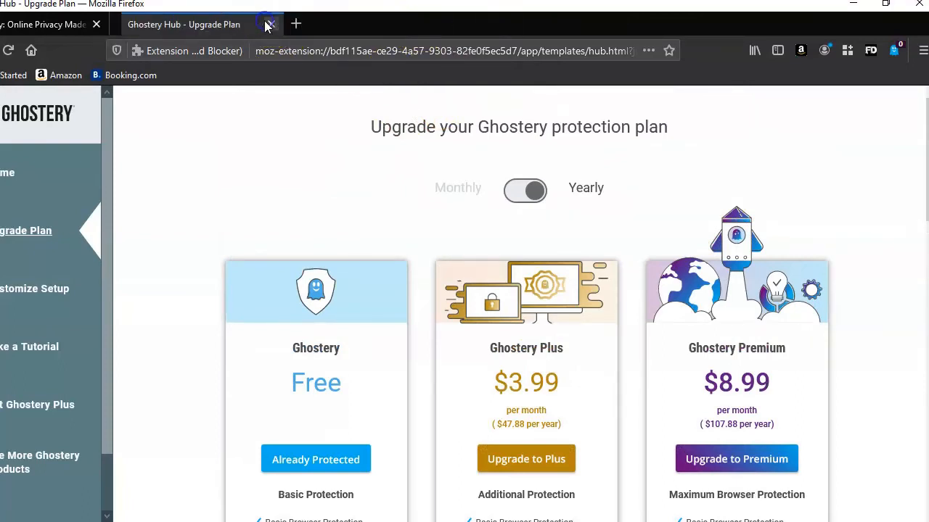
pyautogui.moveTo(259, 24)
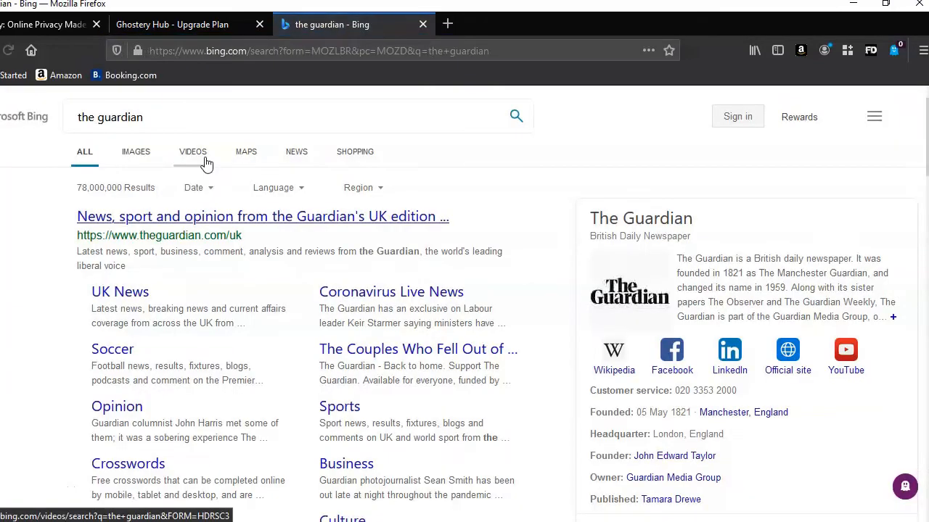
pyautogui.moveTo(497, 180)
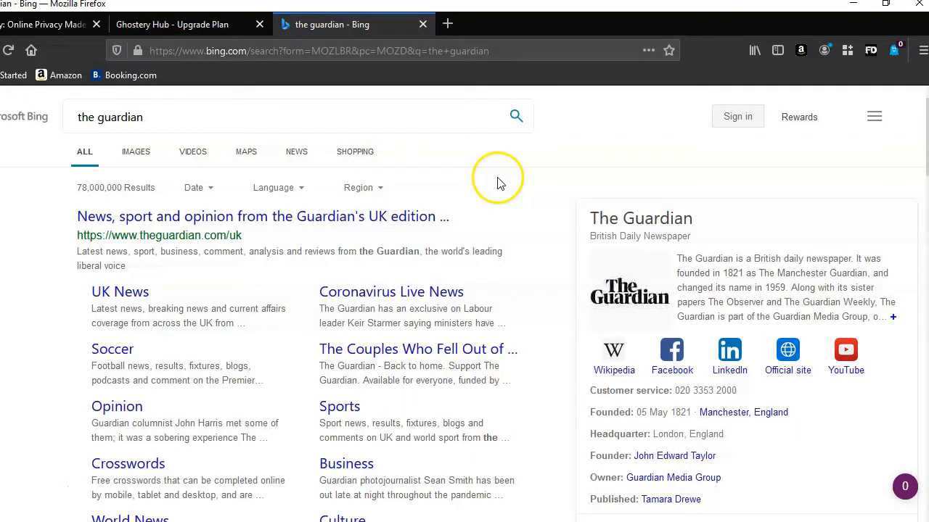
pyautogui.moveTo(290, 256)
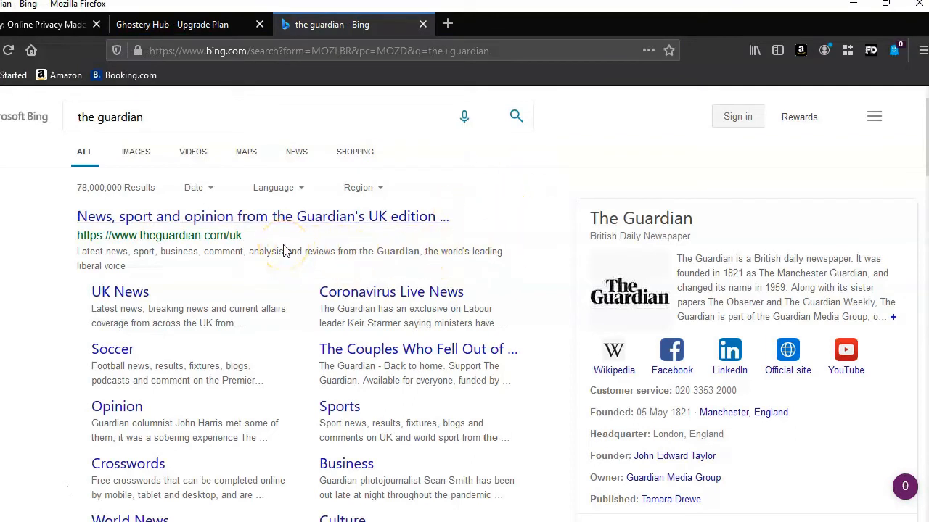
pyautogui.moveTo(898, 51)
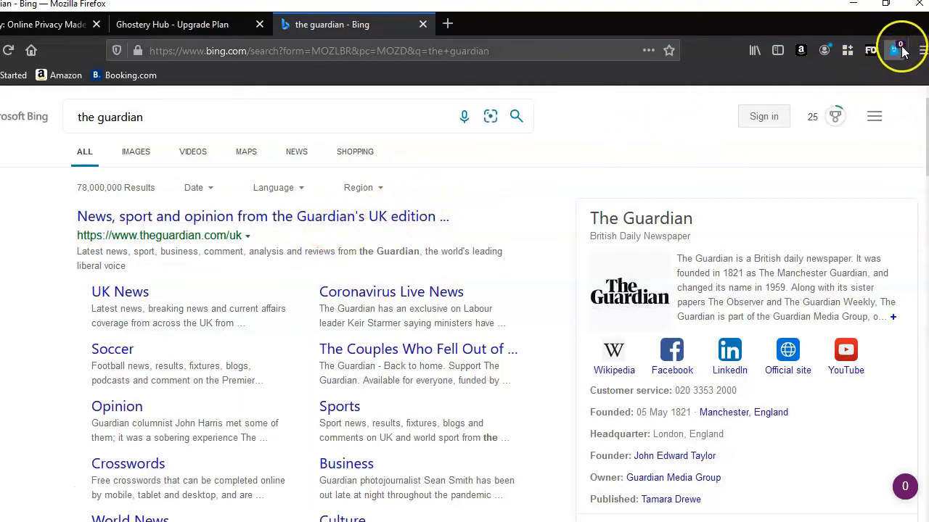
pyautogui.moveTo(263, 216)
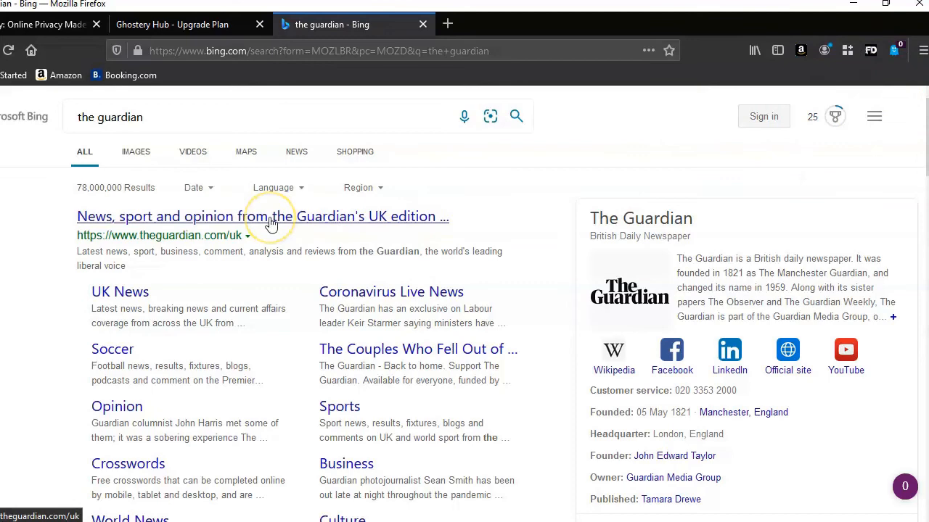
# Step: Follow Bing's 'News, sport and opinion from the Guardian's UK edition' result to theguardian.com/uk
pyautogui.click(263, 216)
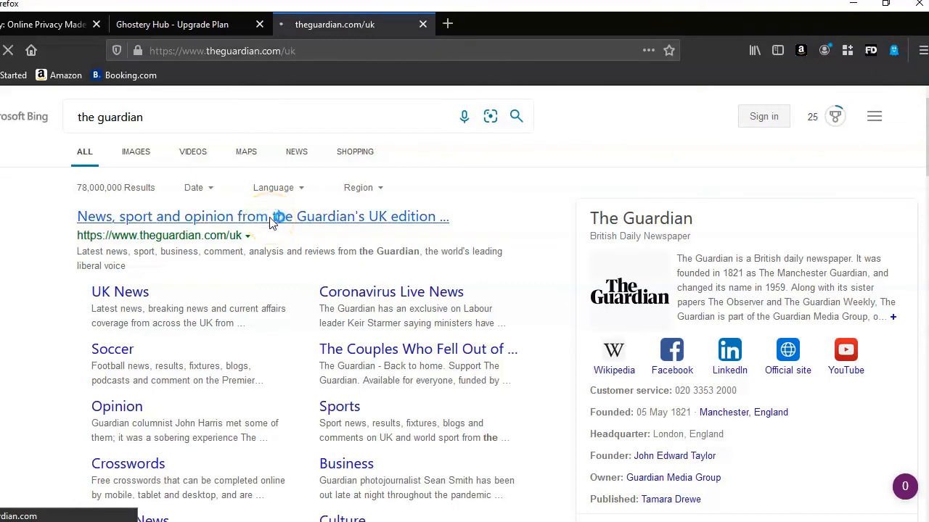
# Step: Open The Guardian UK homepage and view Ghostery's panel: 3 trackers, 1 blocked
pyautogui.click(262, 216)
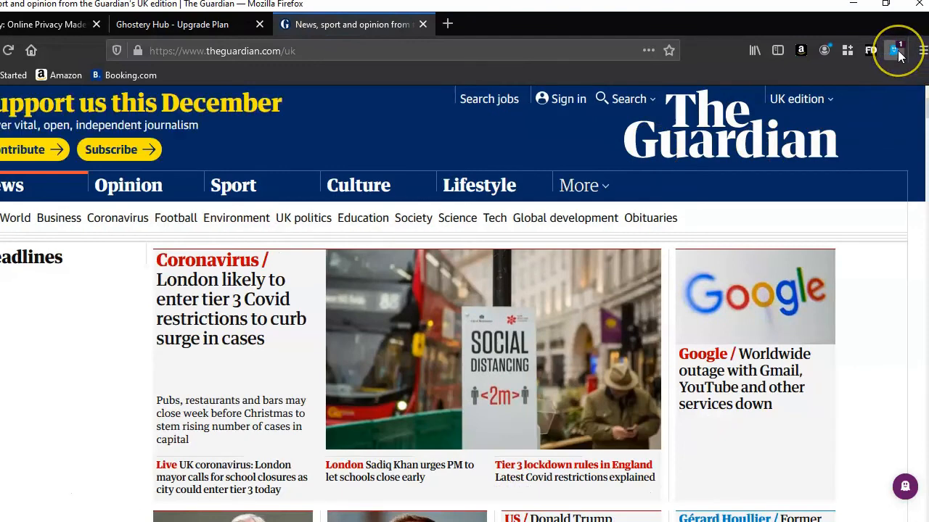
pyautogui.moveTo(897, 50)
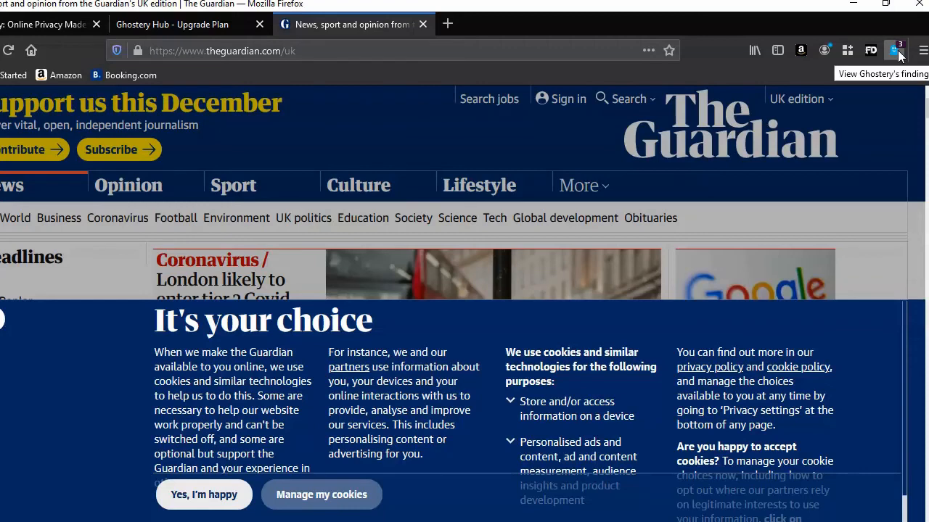
pyautogui.click(896, 50)
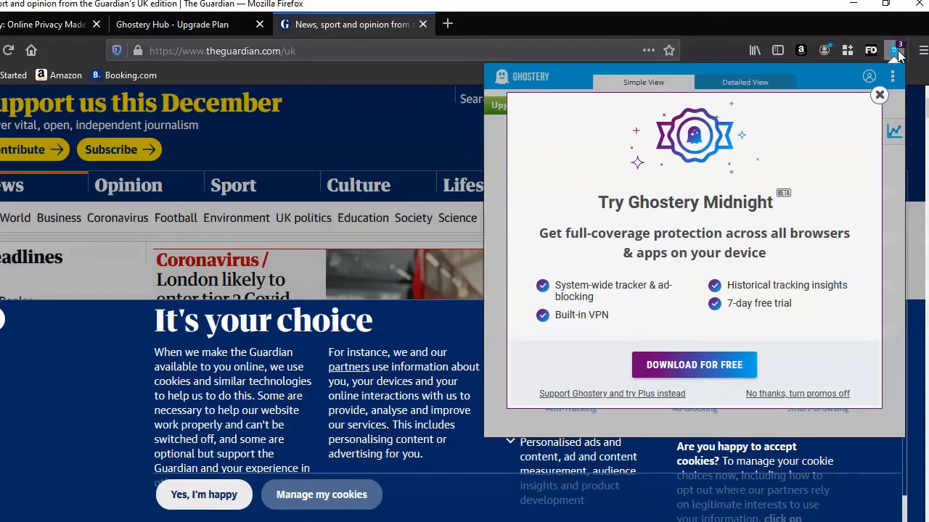
pyautogui.moveTo(746, 258)
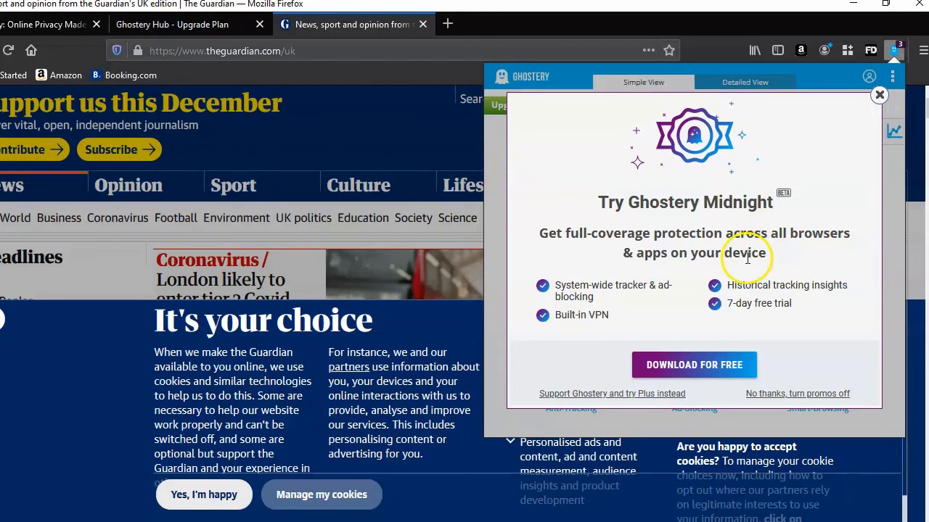
pyautogui.click(878, 95)
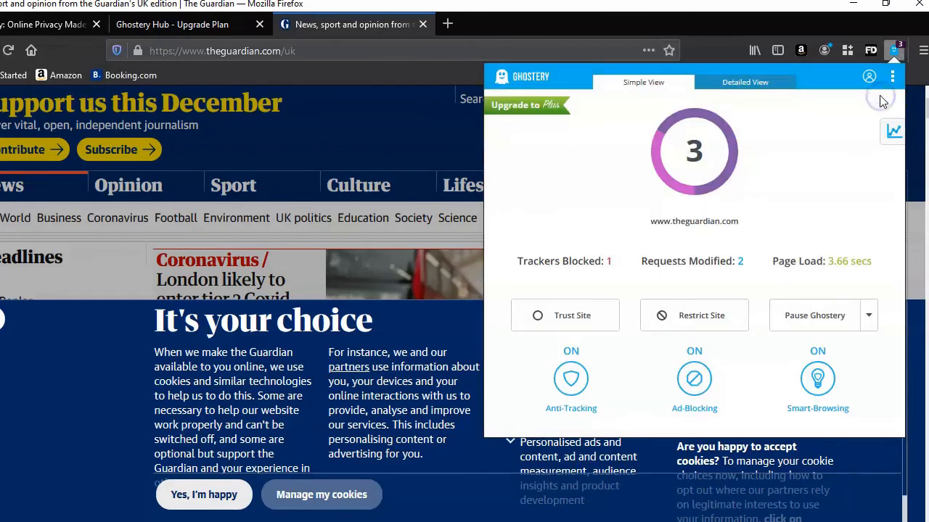
pyautogui.moveTo(586, 281)
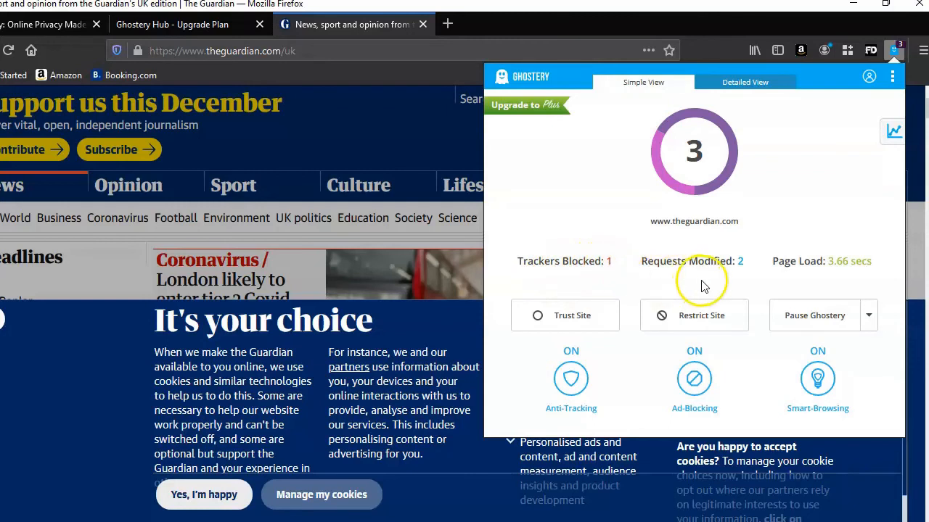
pyautogui.moveTo(767, 272)
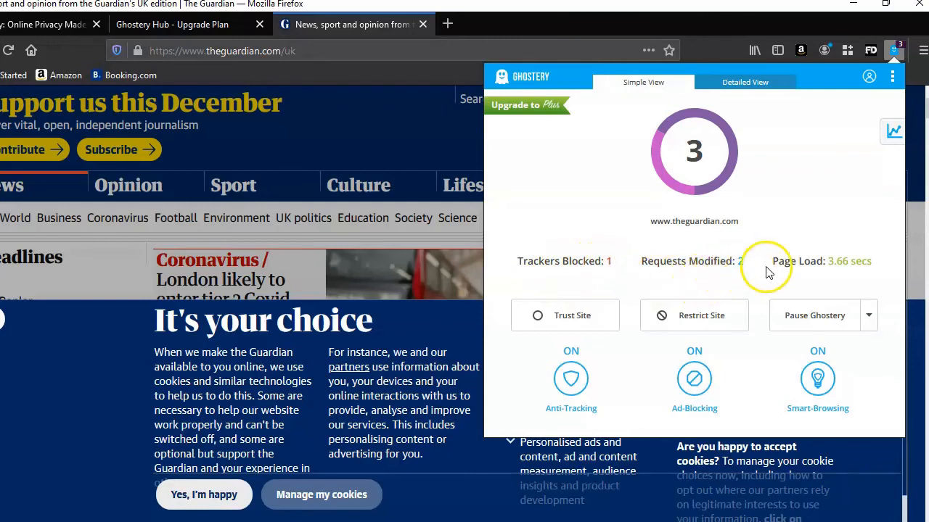
pyautogui.moveTo(856, 195)
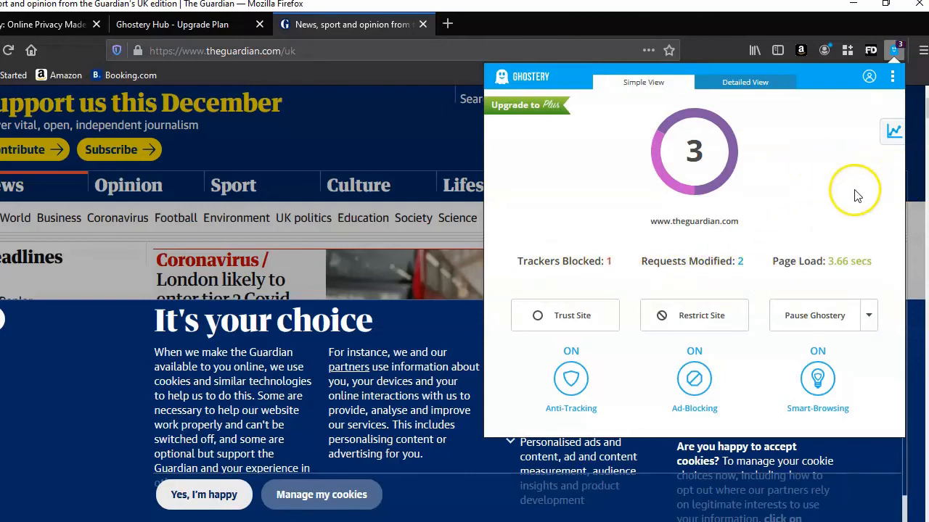
pyautogui.moveTo(653, 224)
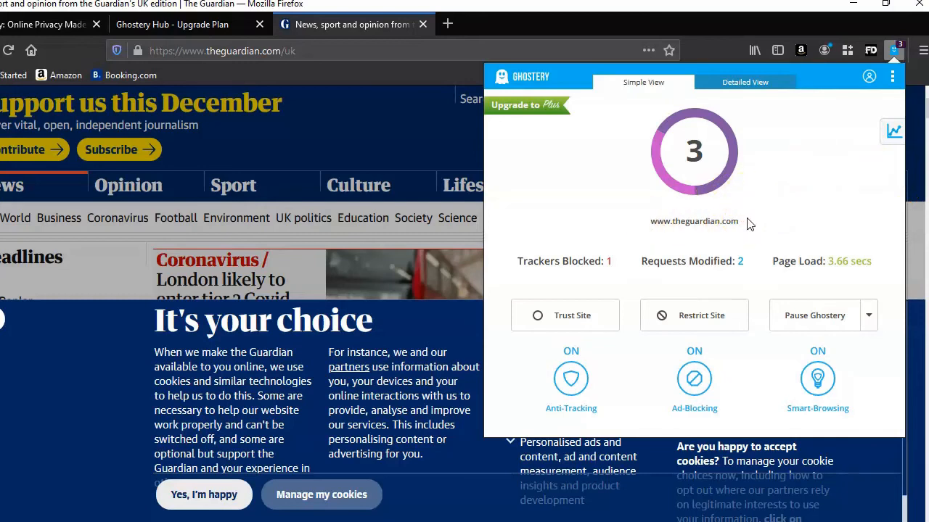
pyautogui.moveTo(829, 135)
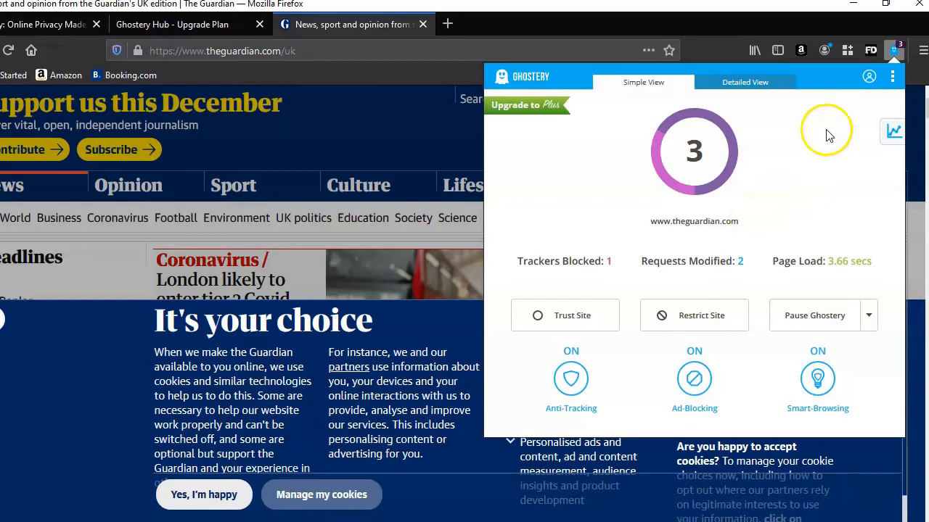
pyautogui.moveTo(830, 135)
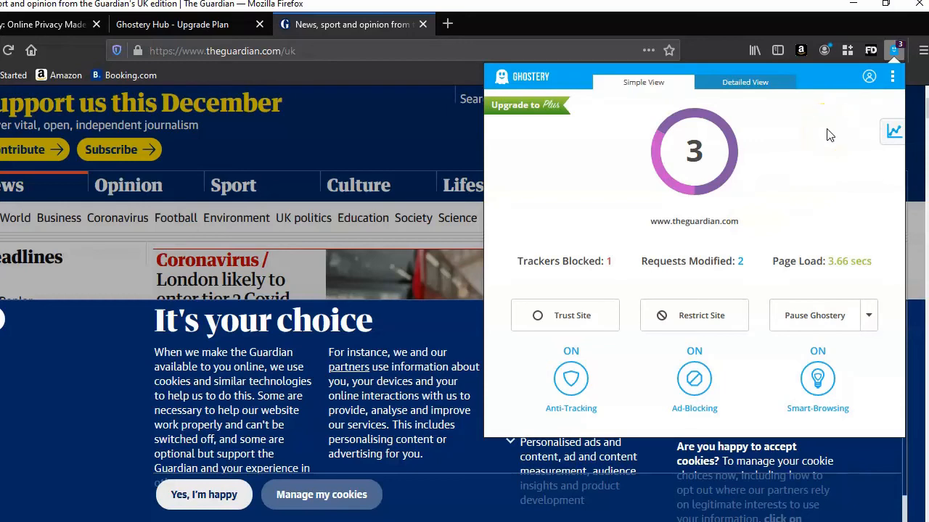
pyautogui.moveTo(769, 116)
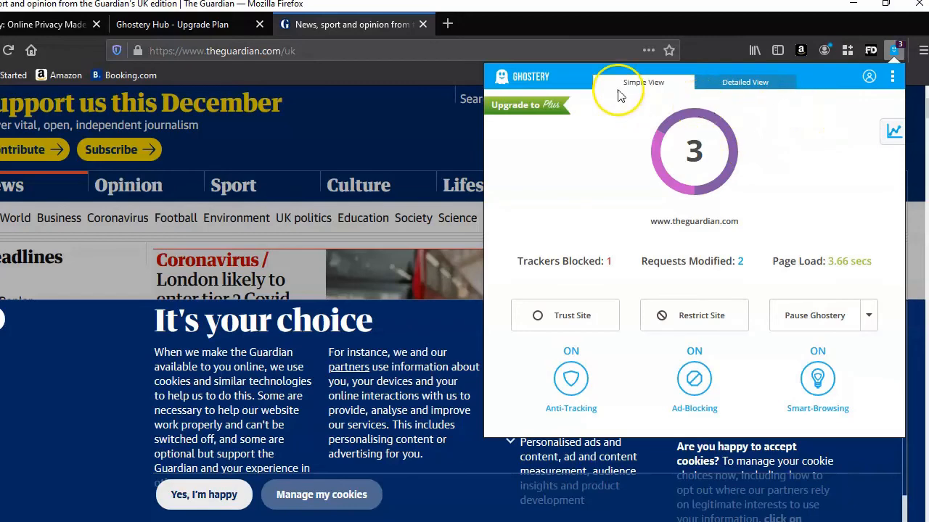
pyautogui.moveTo(319, 56)
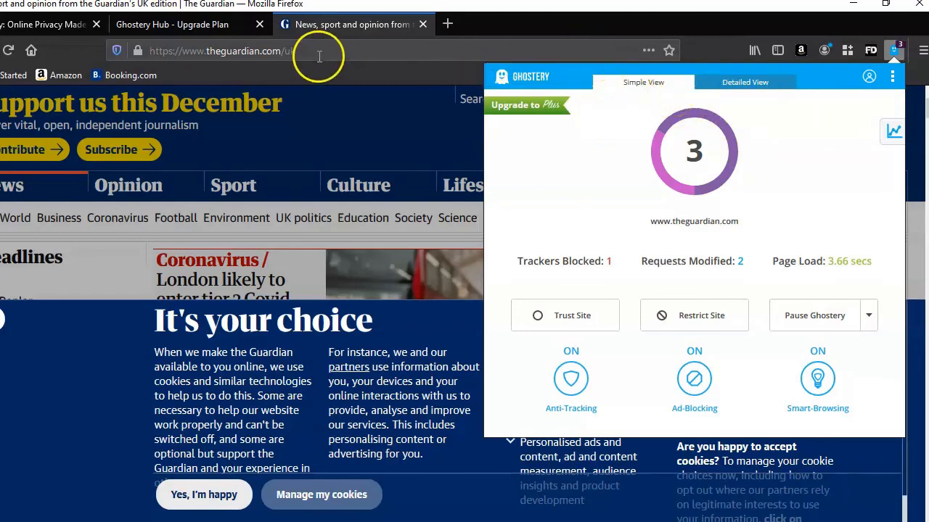
# Step: Search Bing for 'the sun' and open The Sun's website from the top result
pyautogui.click(222, 50)
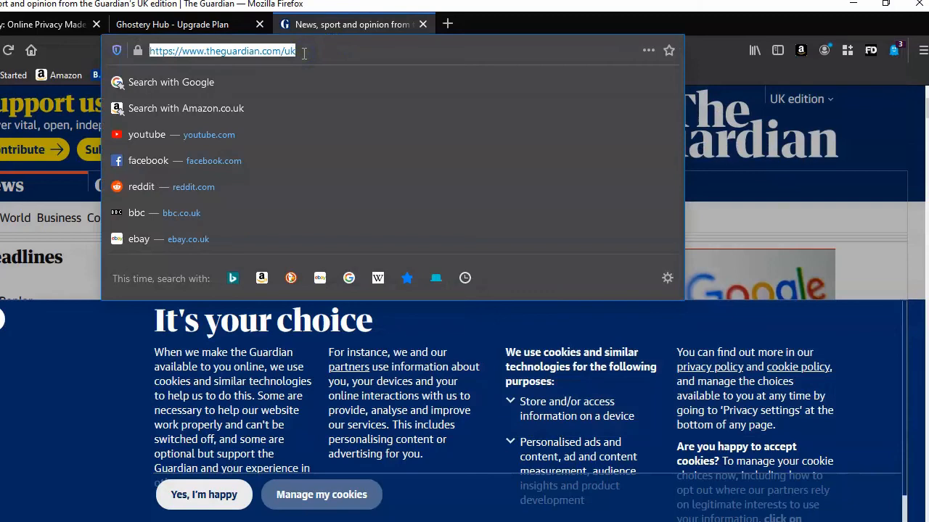
pyautogui.write('the sun')
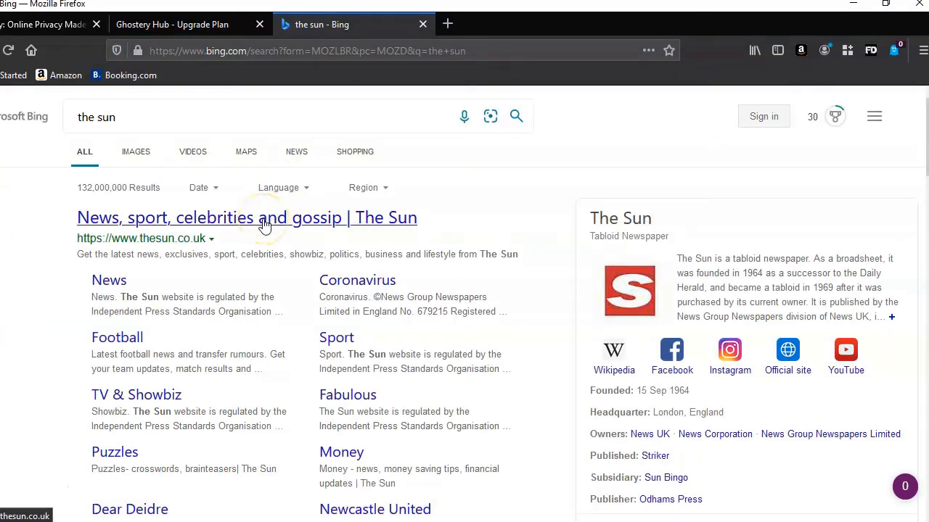
pyautogui.click(246, 218)
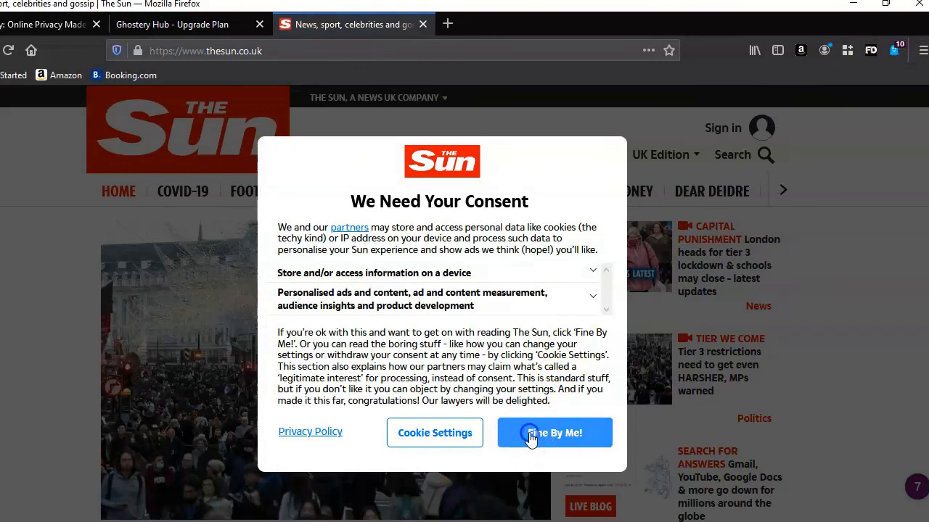
# Step: Accept The Sun's cookies with 'Fine By Me!' and view Ghostery's 11 trackers, 3 blocked
pyautogui.click(554, 433)
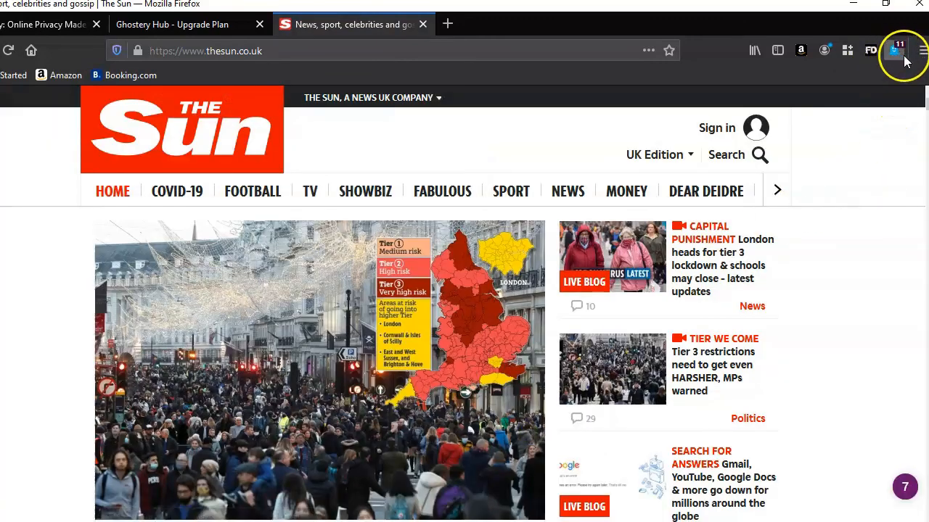
pyautogui.moveTo(894, 51)
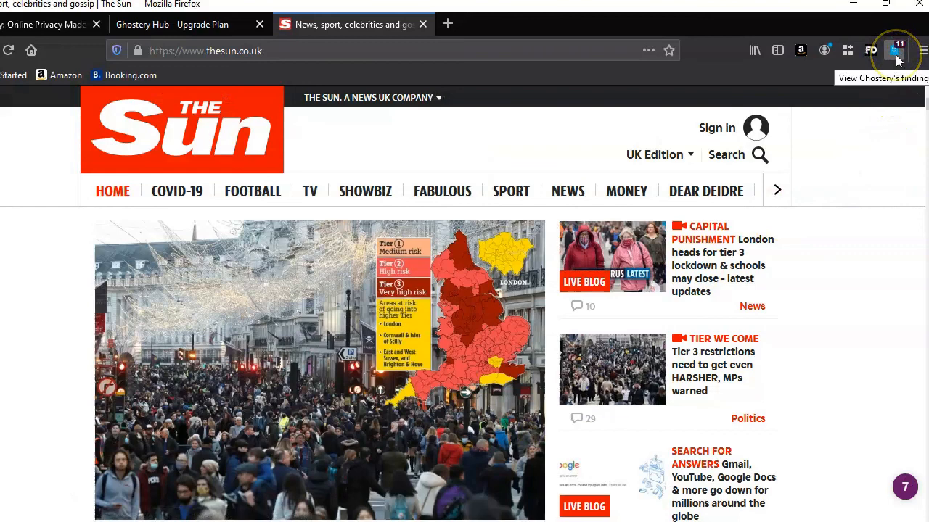
pyautogui.click(896, 50)
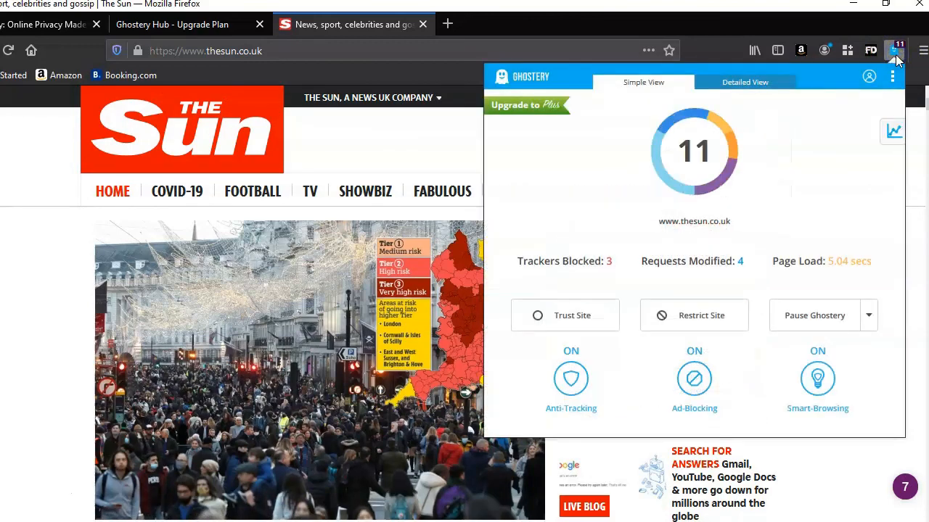
pyautogui.moveTo(597, 253)
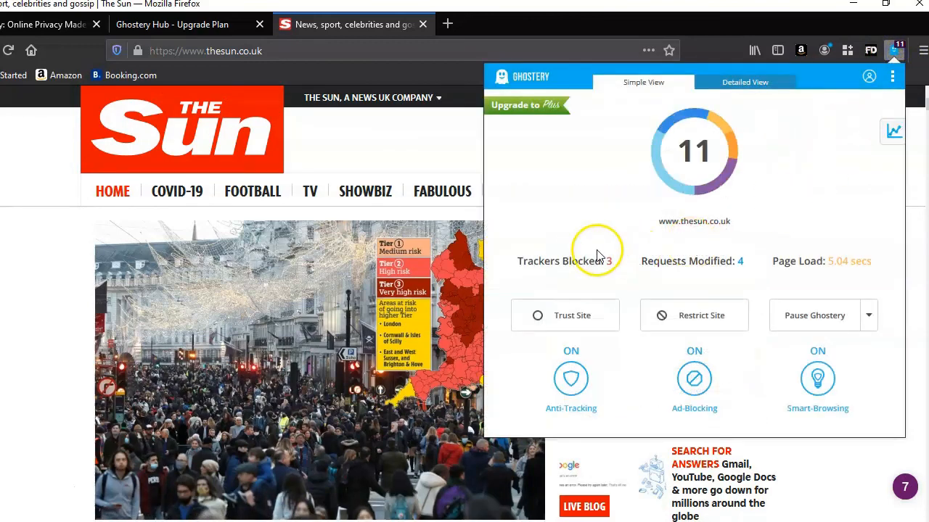
pyautogui.moveTo(776, 249)
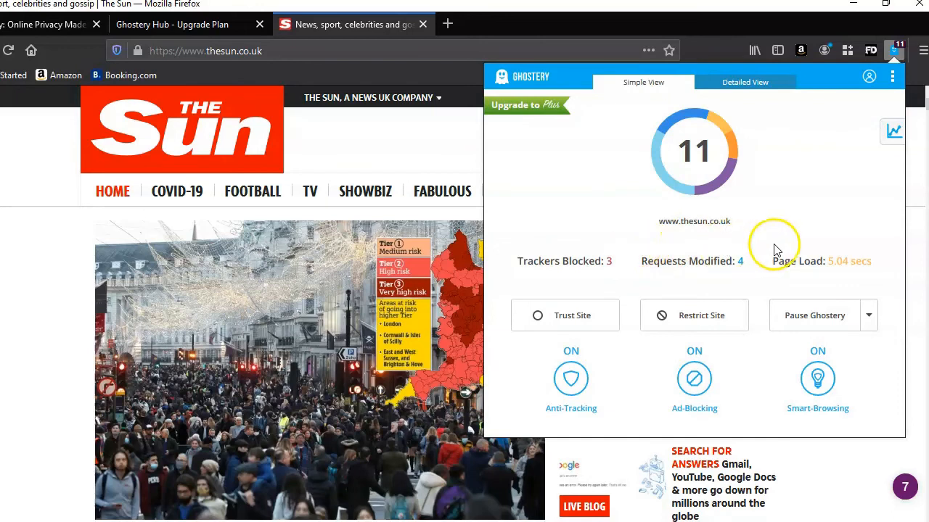
pyautogui.moveTo(810, 174)
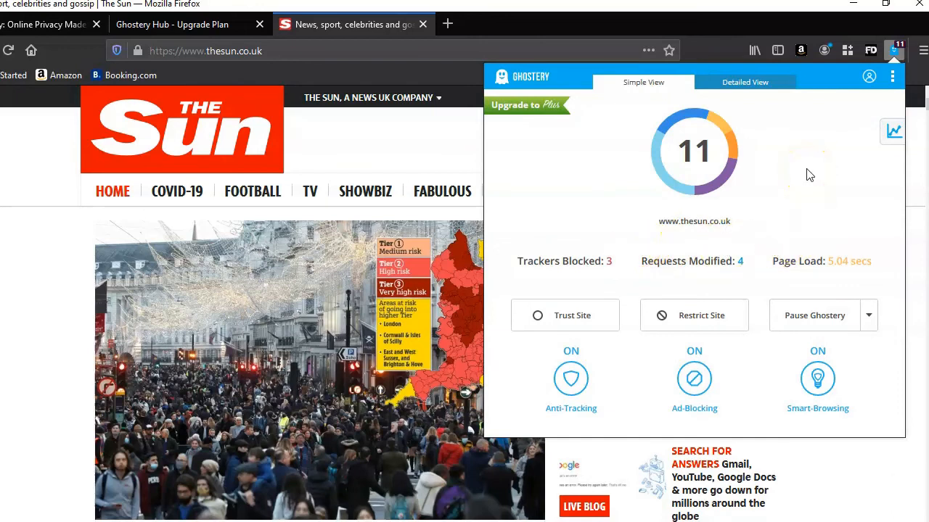